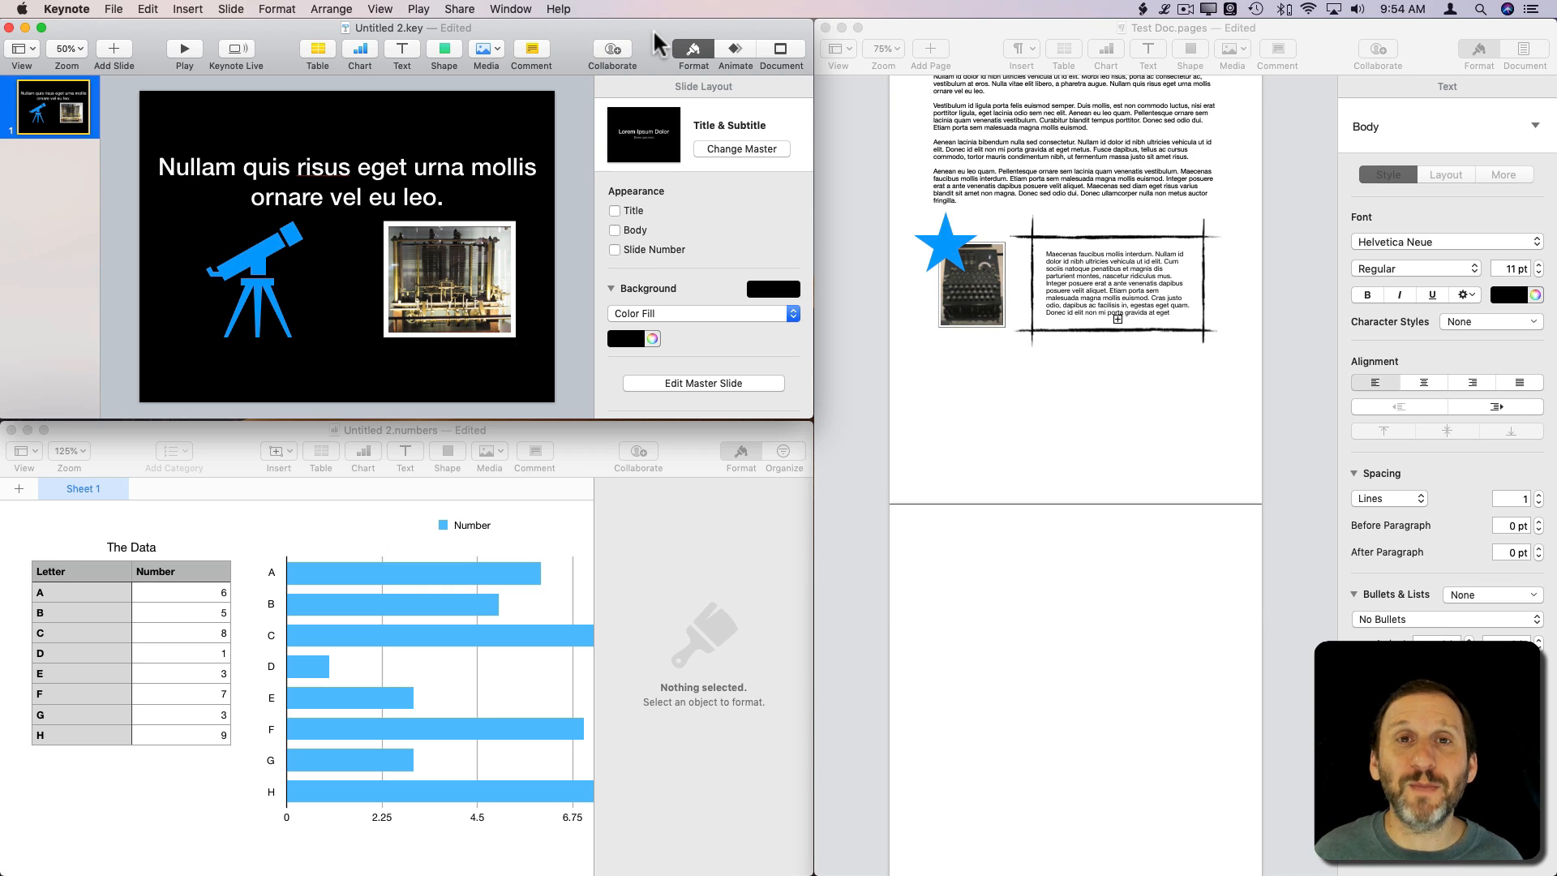
pyautogui.moveTo(395, 125)
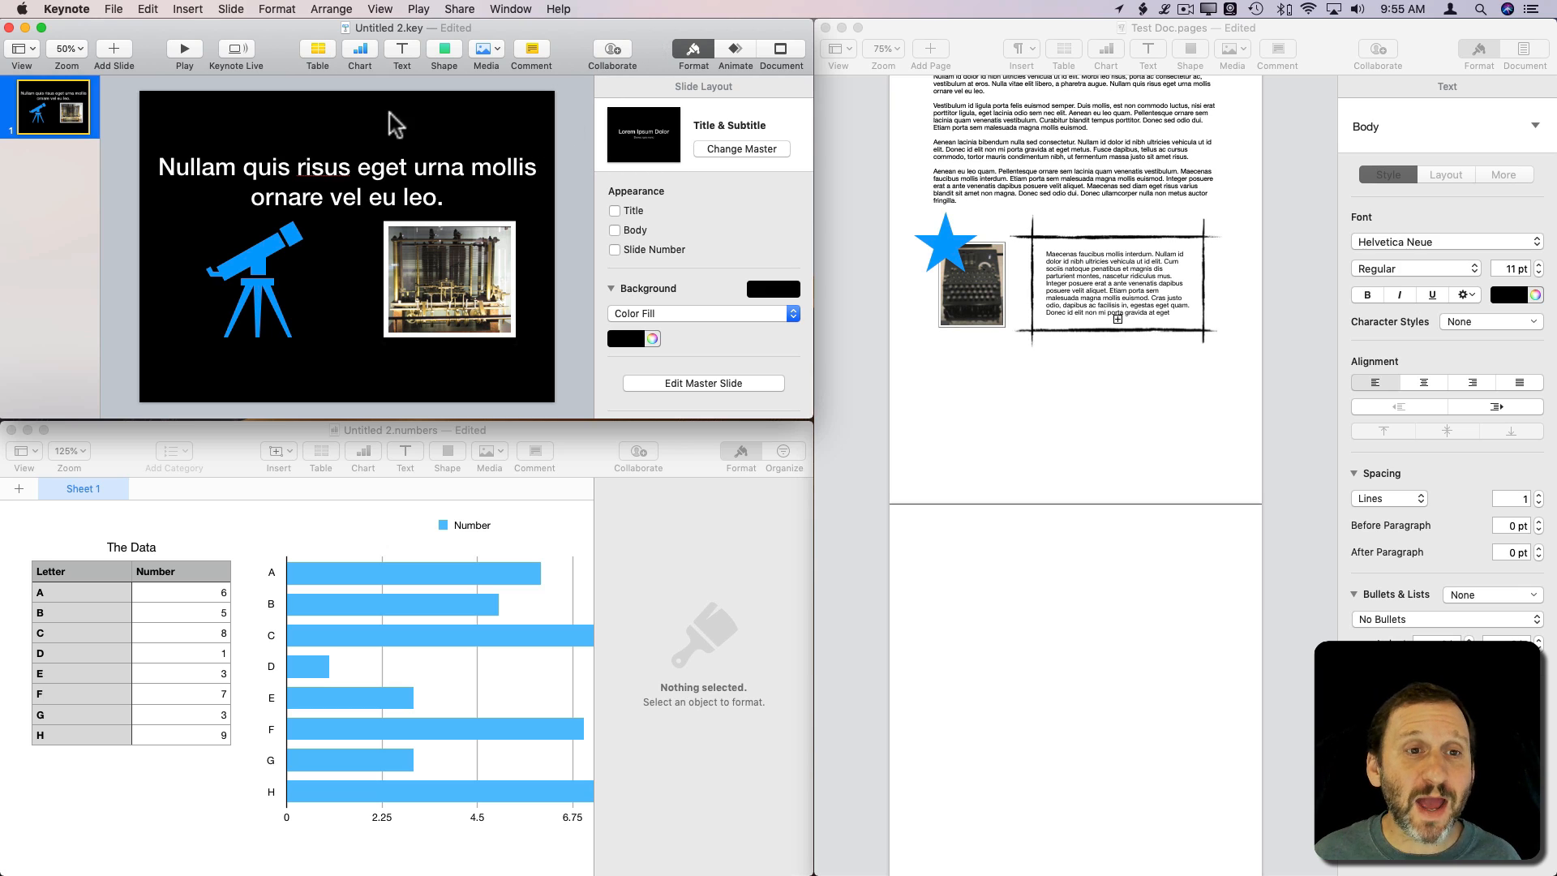
pyautogui.moveTo(396, 205)
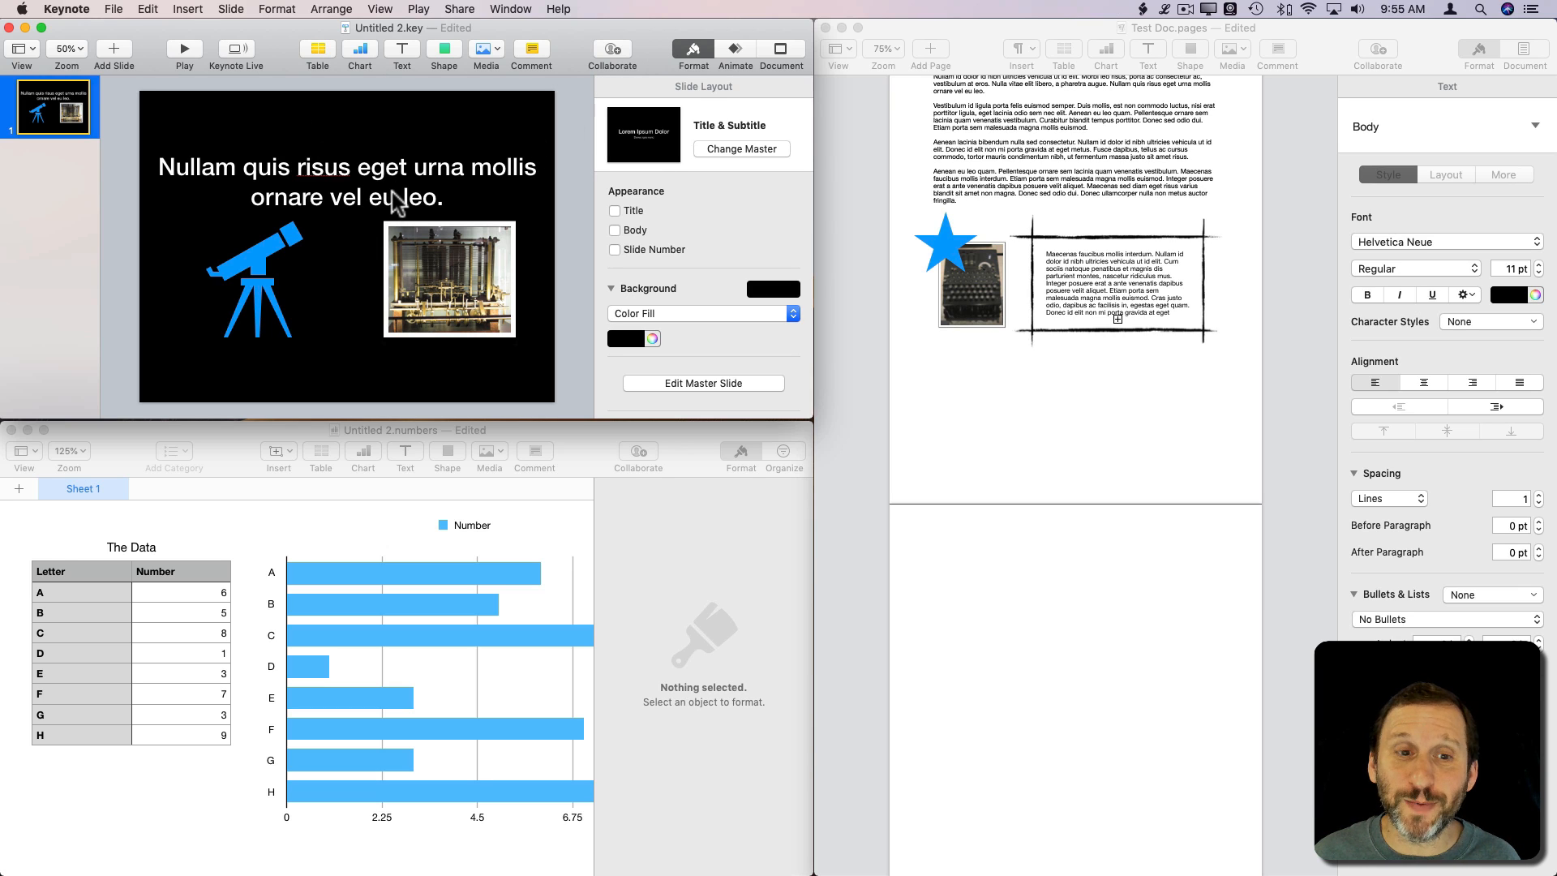
# Add a blank second slide and select the star, photo and text box in Pages
pyautogui.click(218, 442)
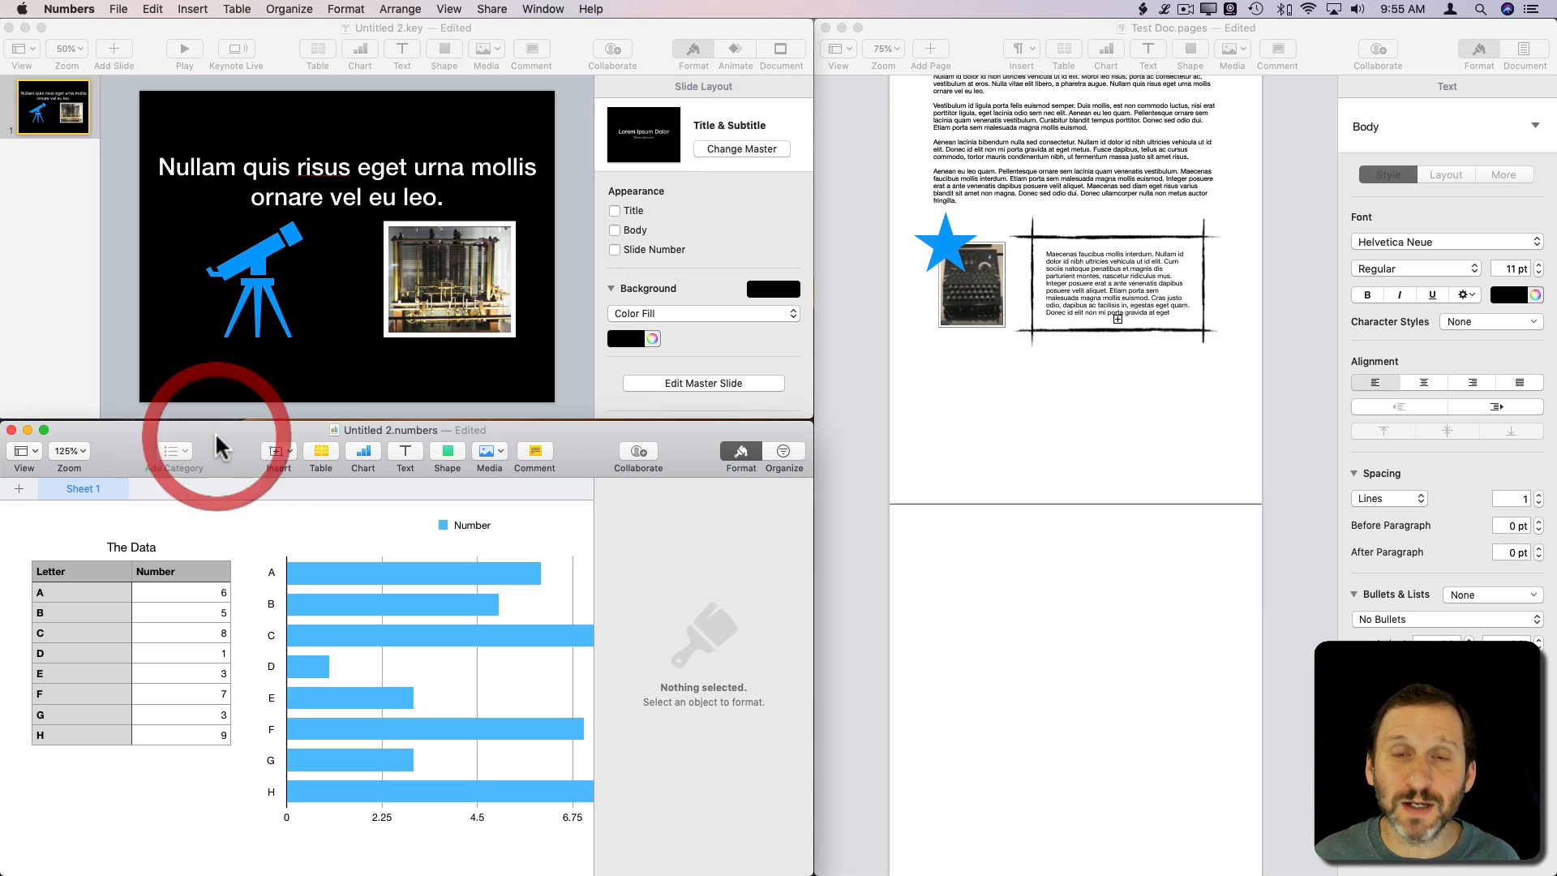
pyautogui.moveTo(137, 609)
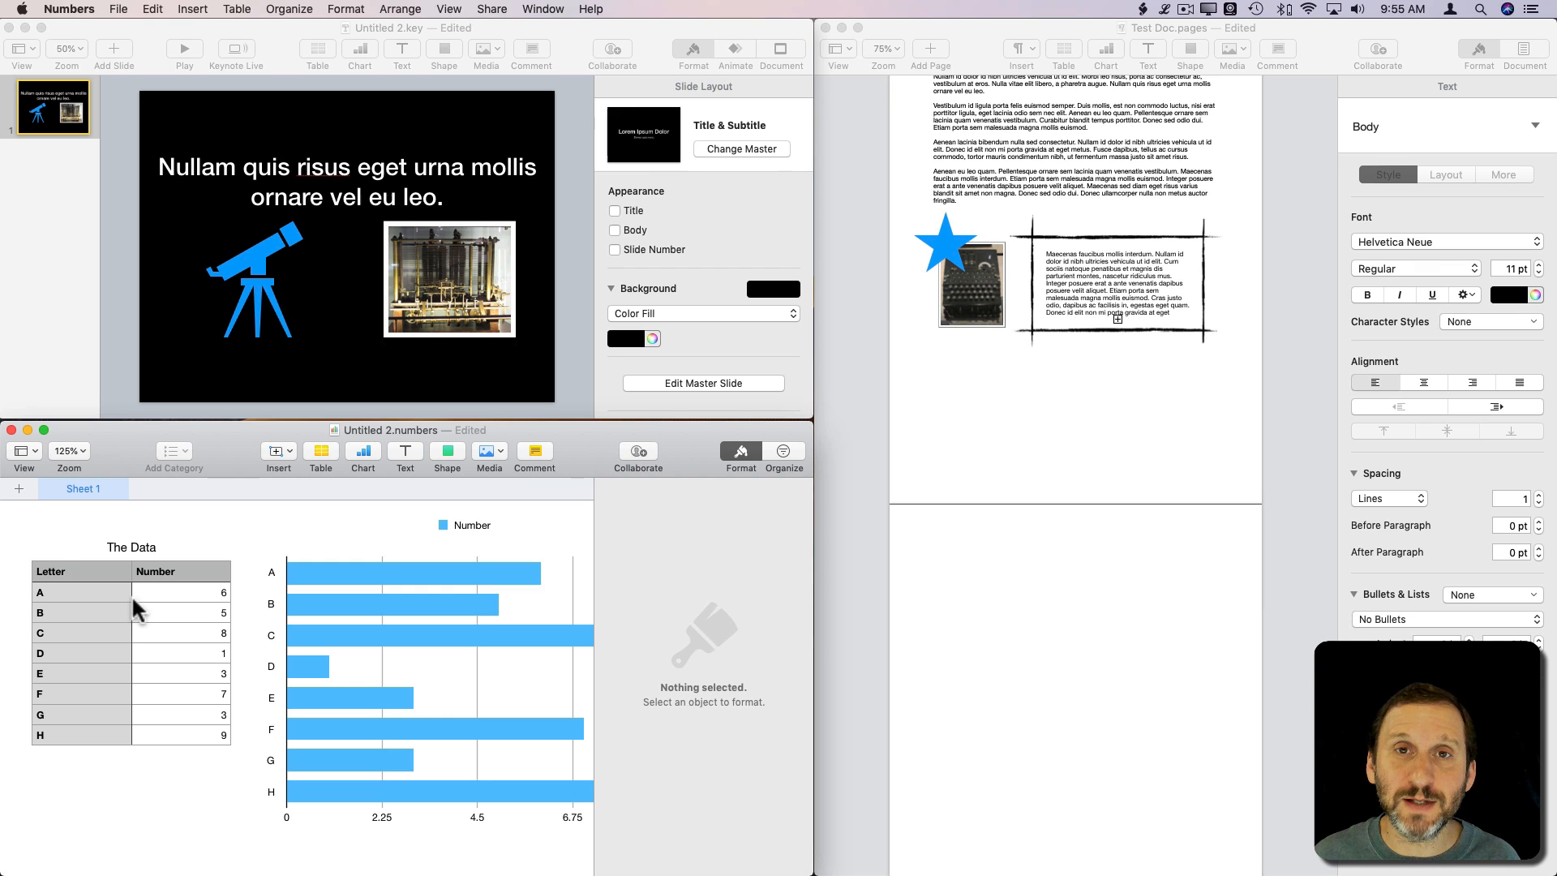
pyautogui.moveTo(899, 167)
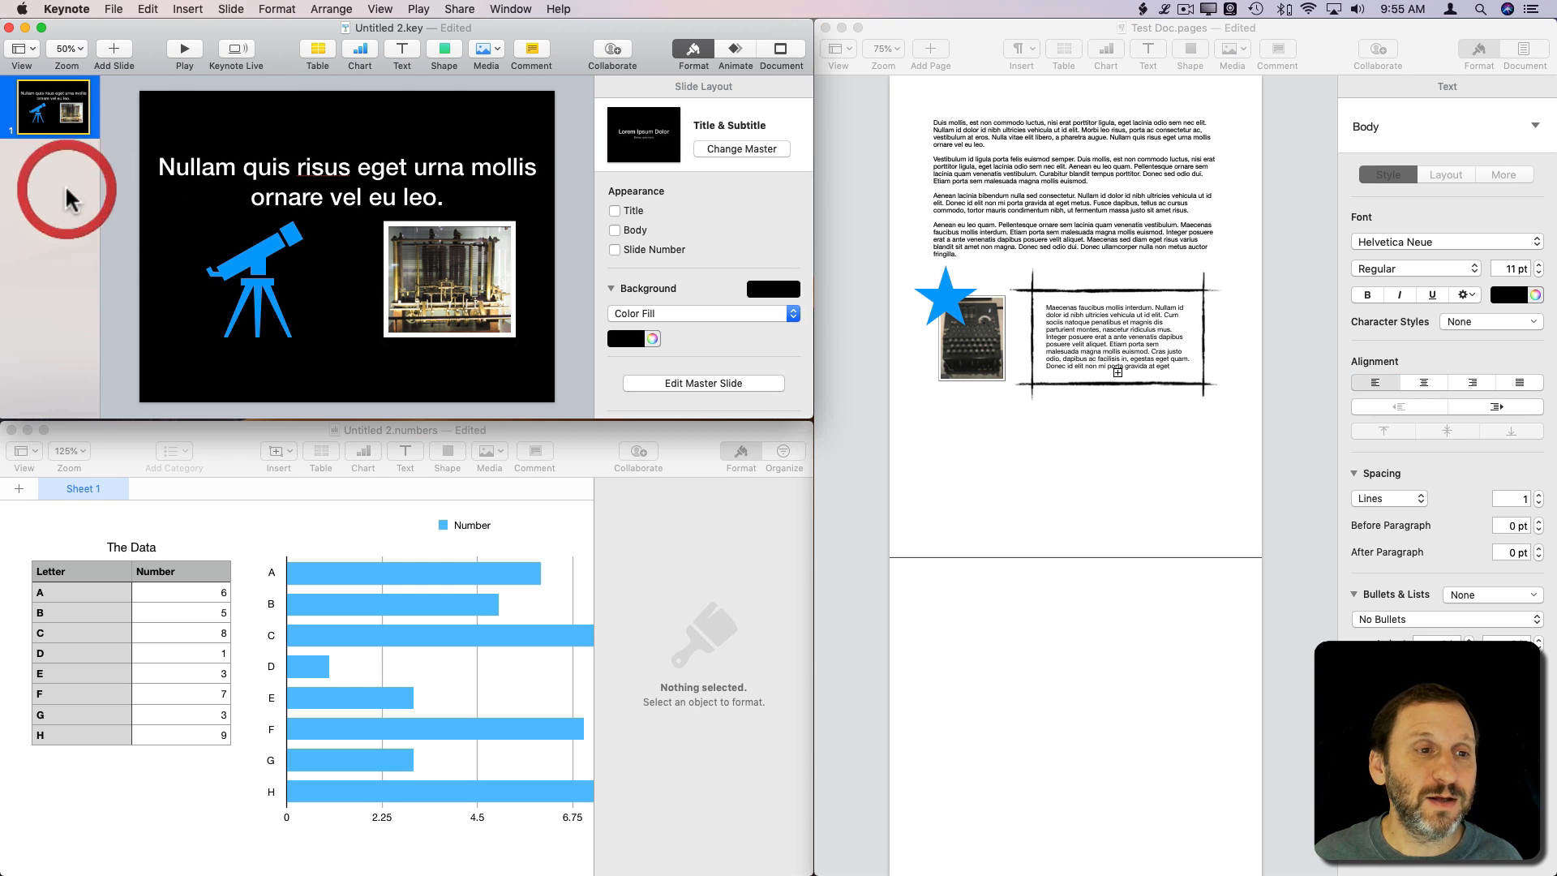
pyautogui.moveTo(105, 52)
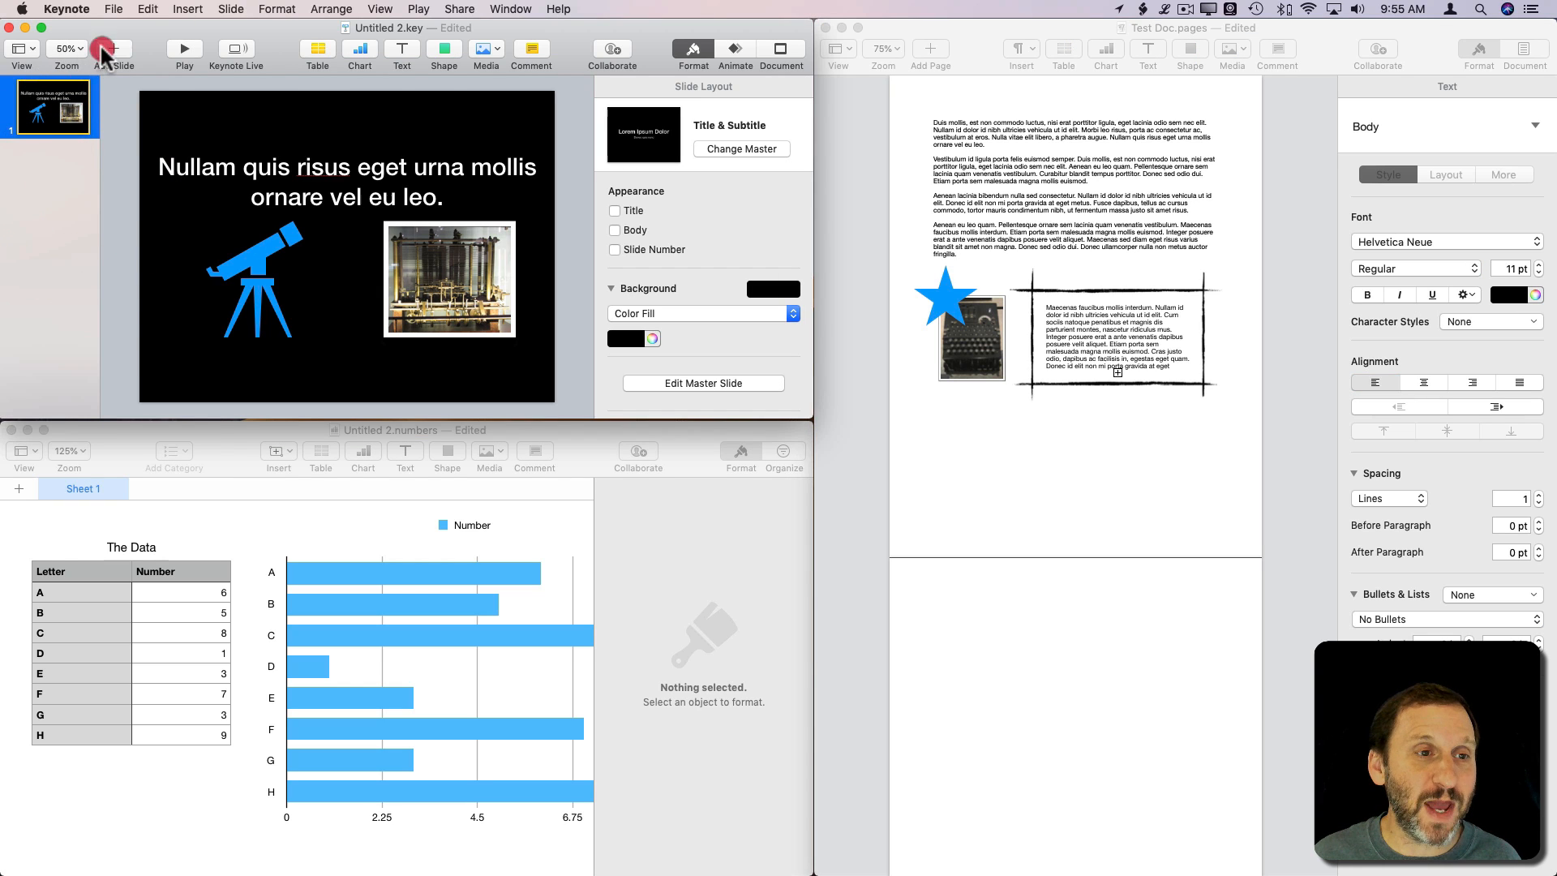
pyautogui.click(114, 48)
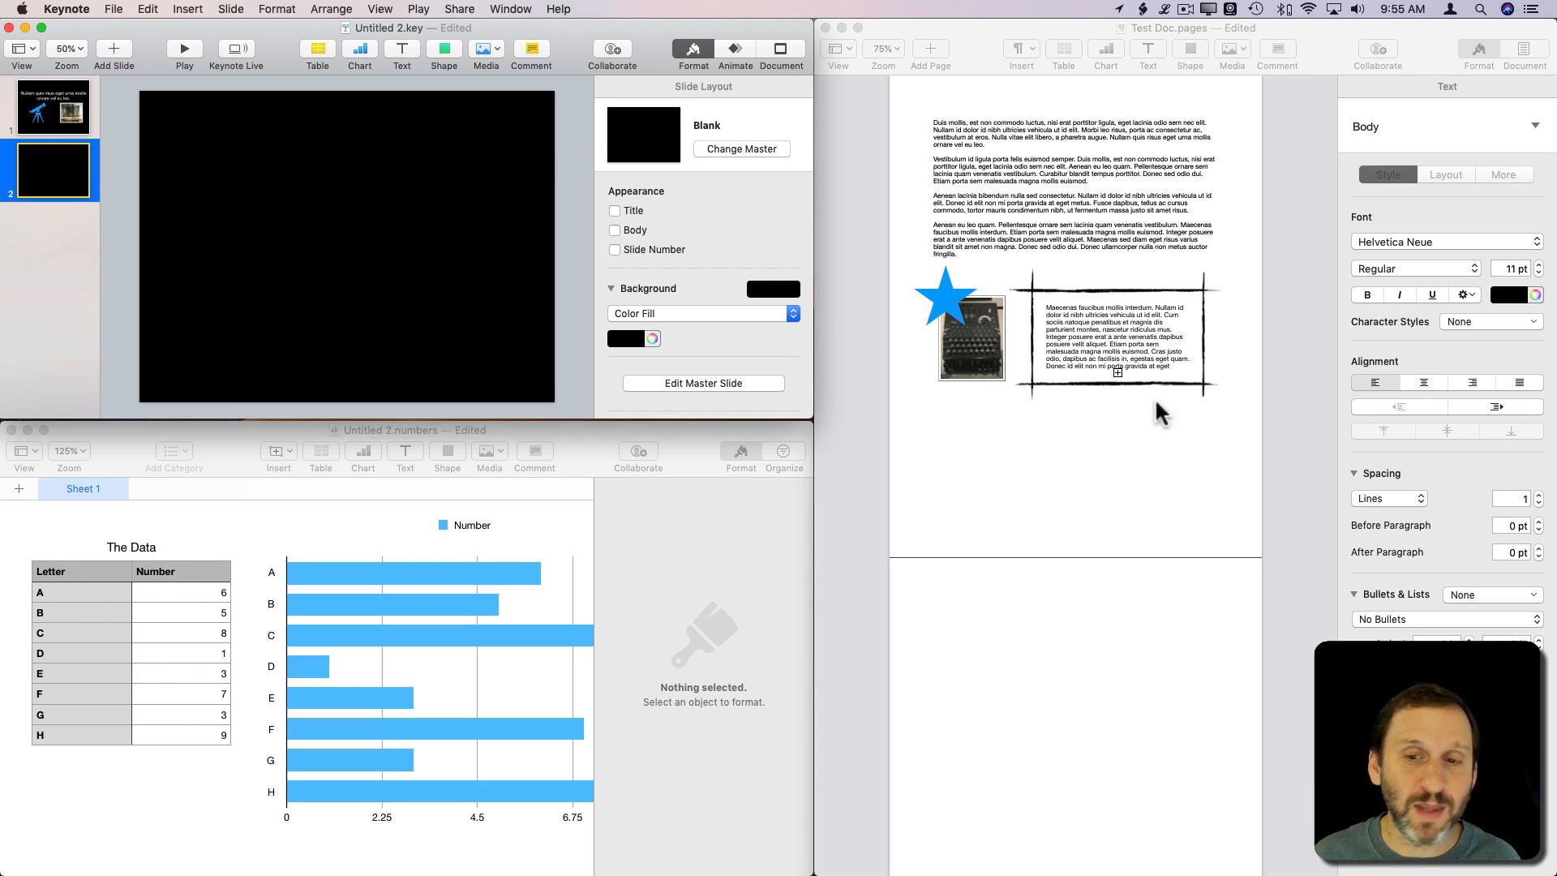
pyautogui.click(944, 298)
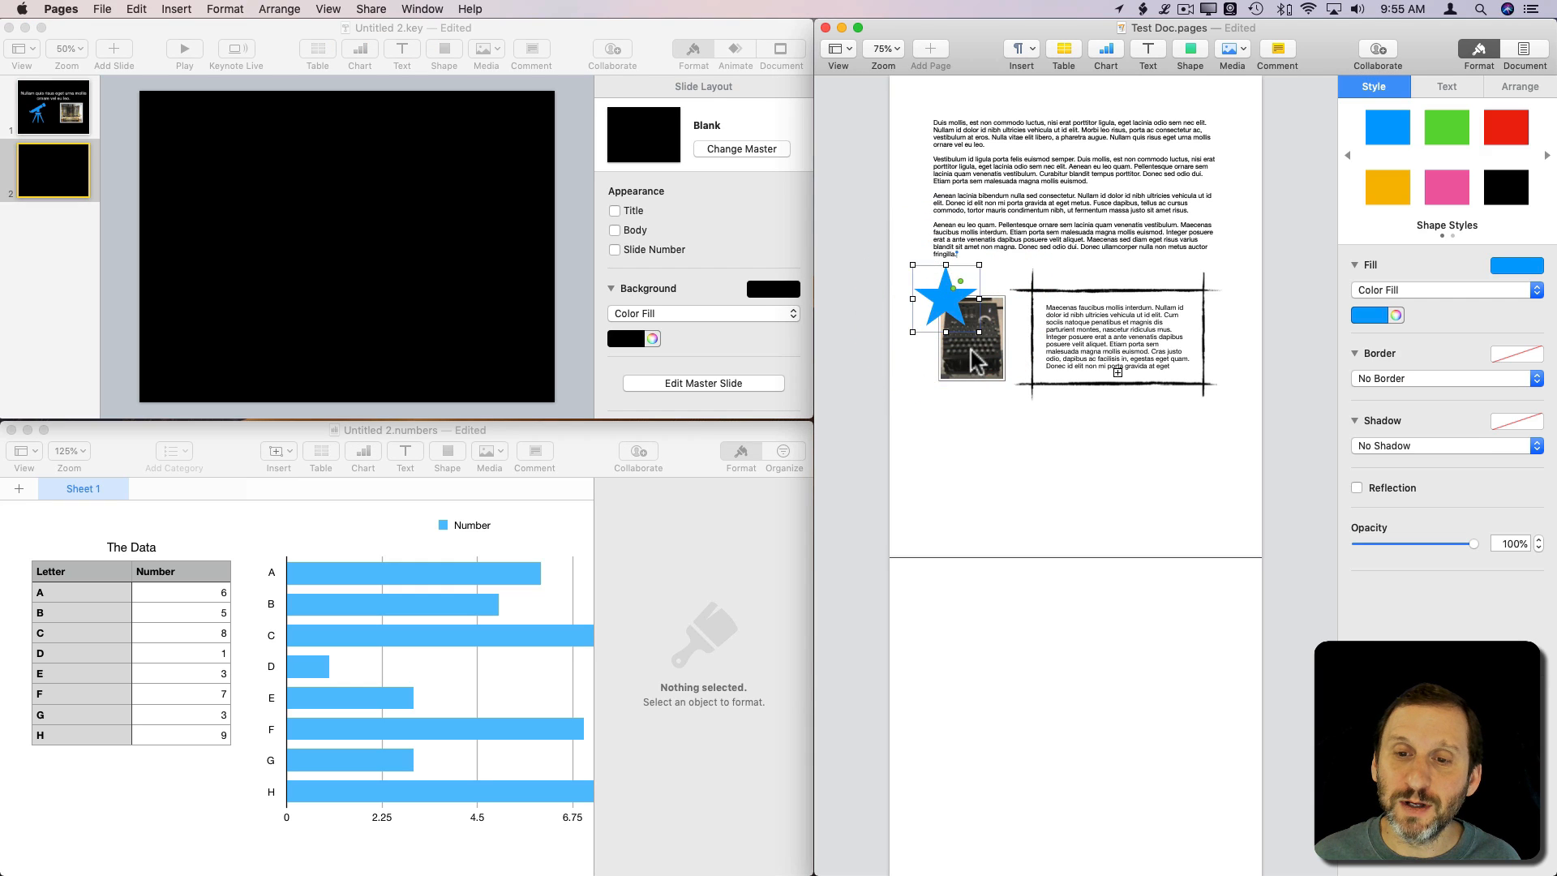
pyautogui.click(1078, 302)
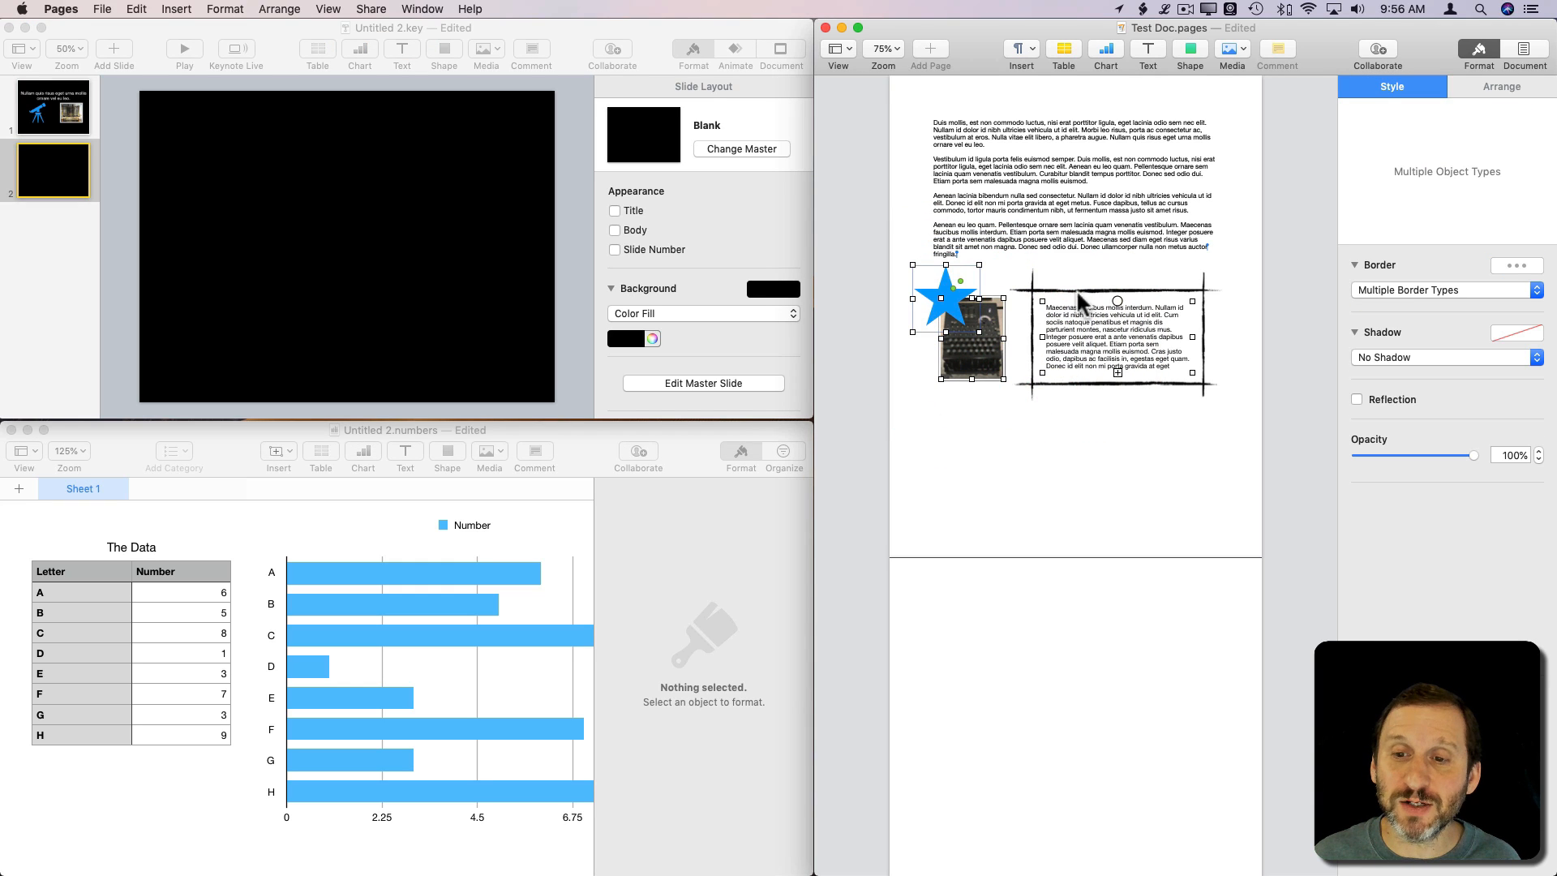
pyautogui.moveTo(165, 10)
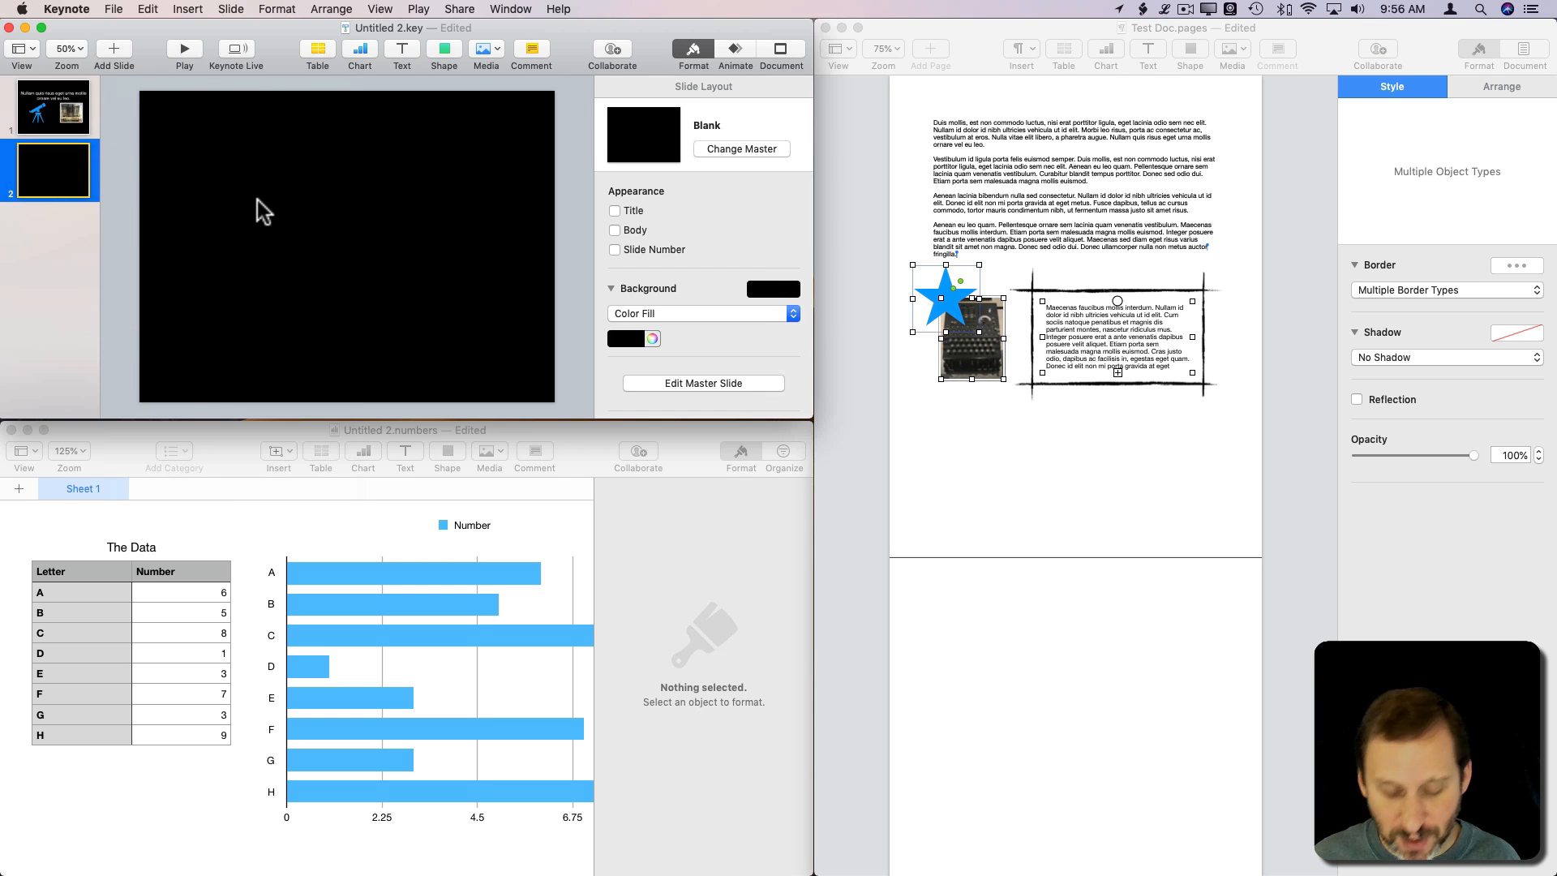
# Paste the three items onto the new slide, move them into place, and select the text box
pyautogui.click(147, 9)
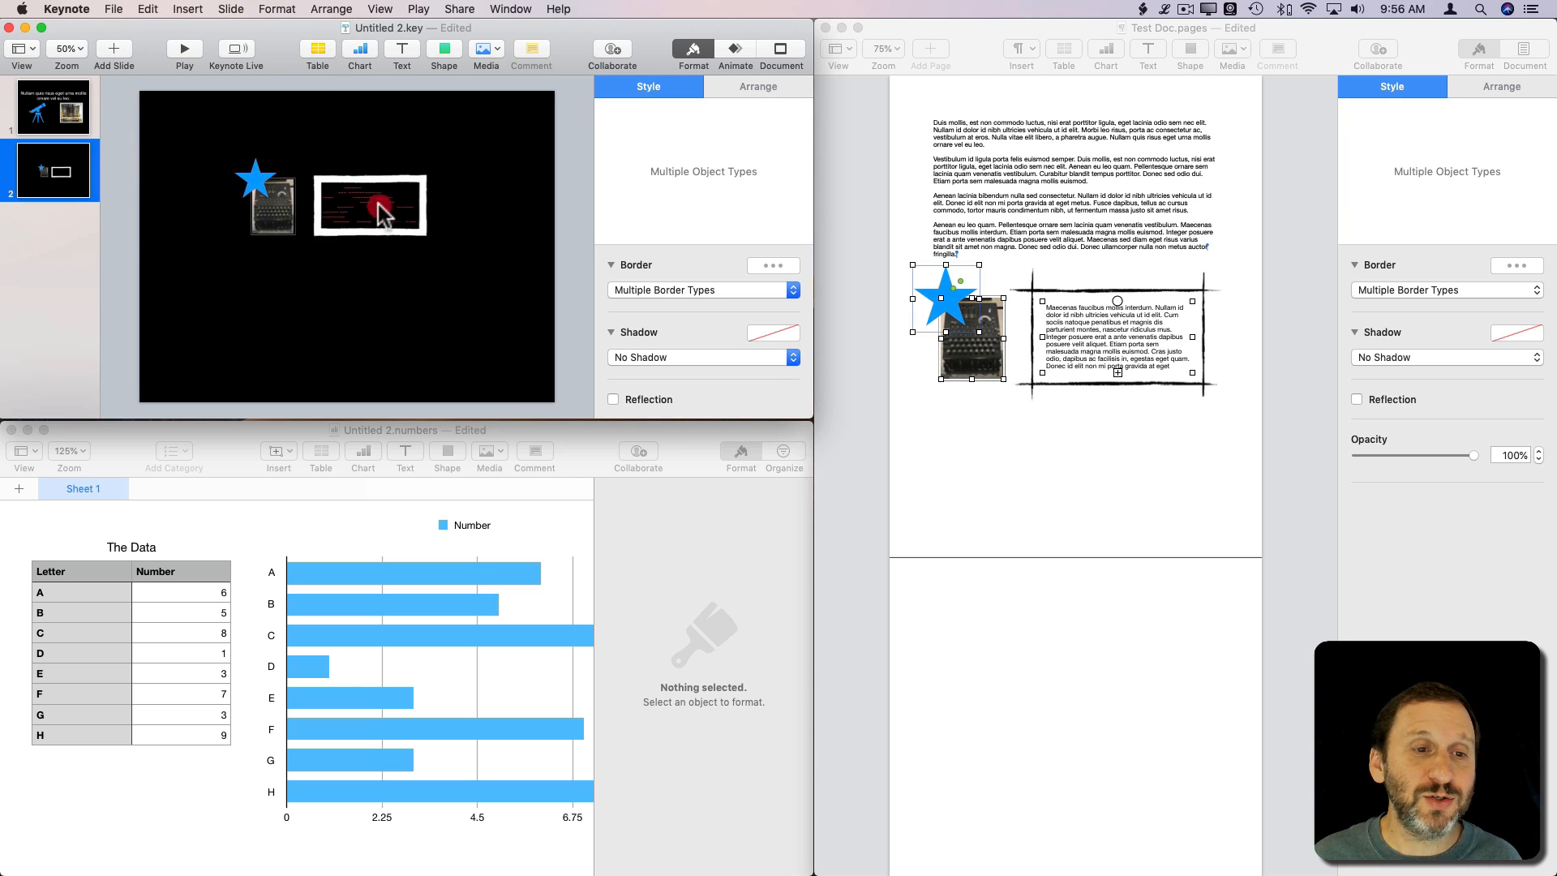
pyautogui.moveTo(382, 205); pyautogui.dragTo(388, 242)
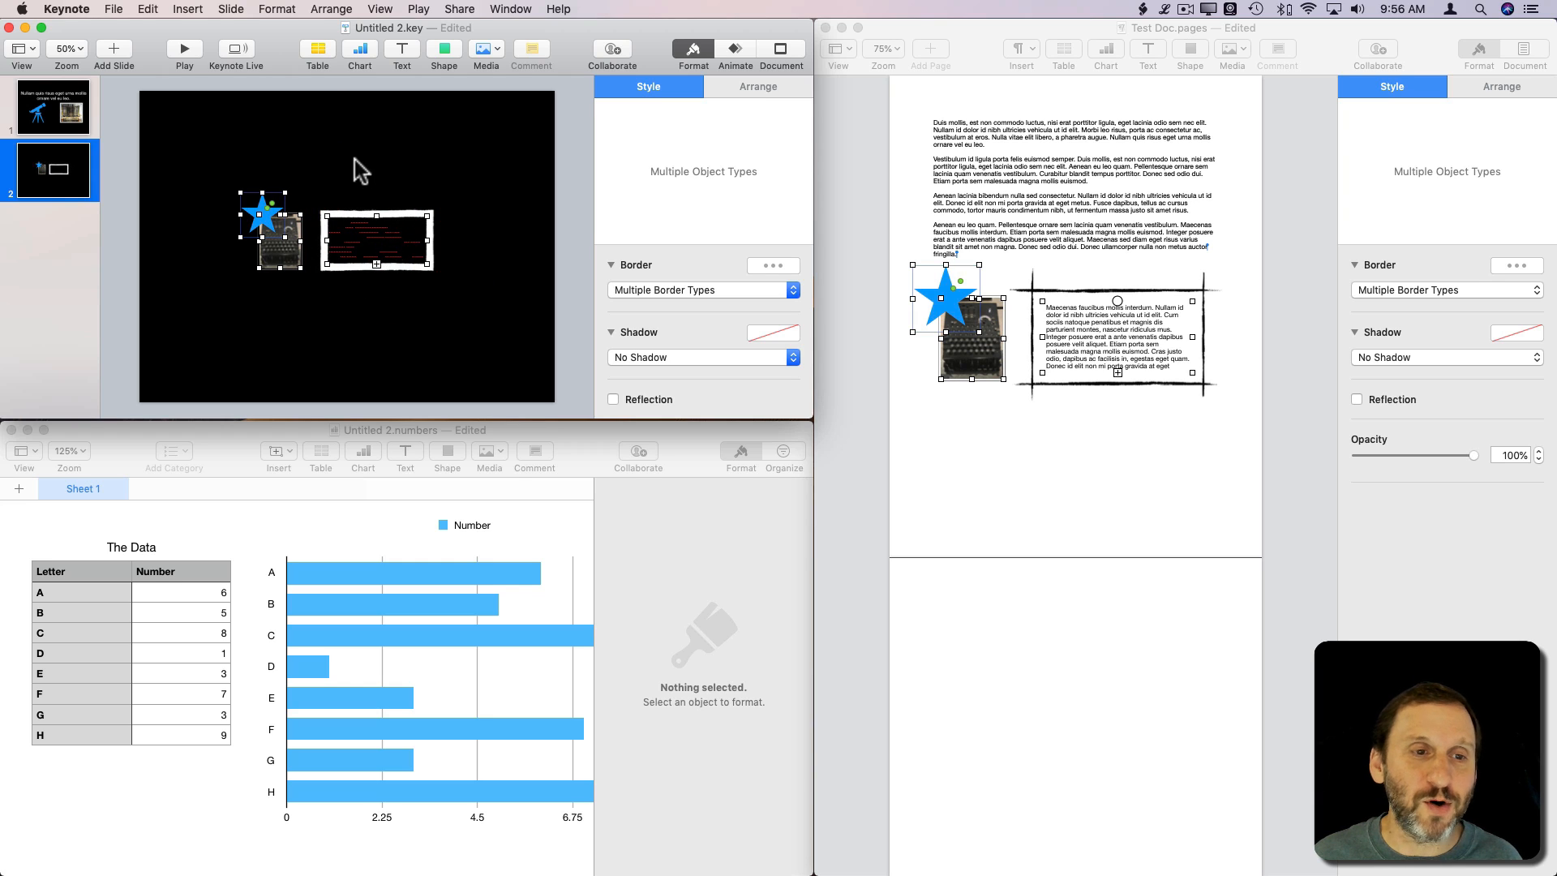
pyautogui.moveTo(388, 242)
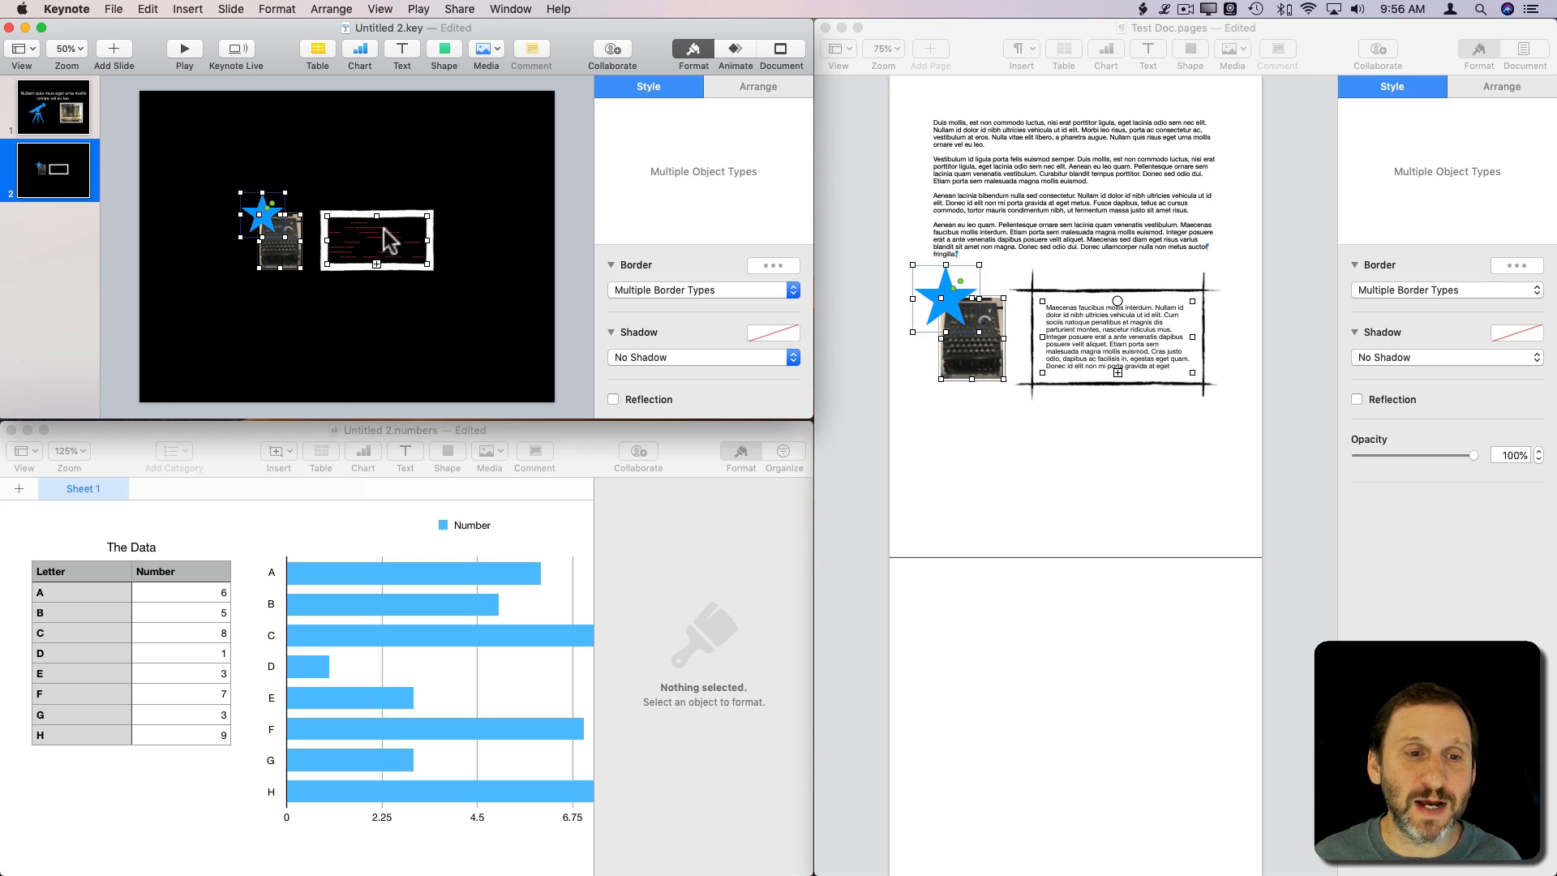
pyautogui.moveTo(338, 187)
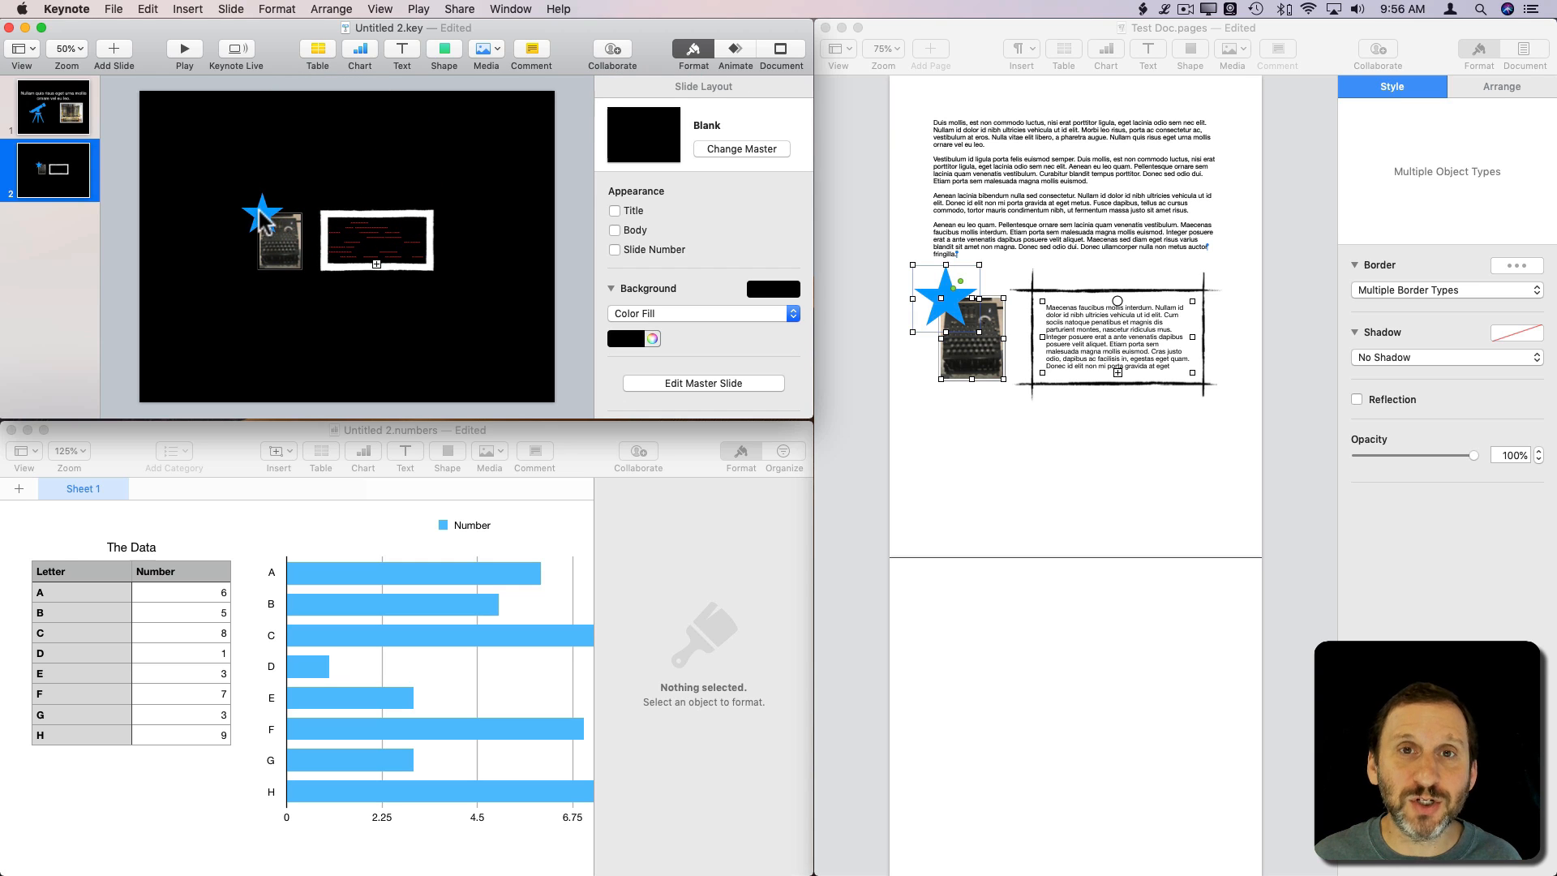
pyautogui.moveTo(442, 229)
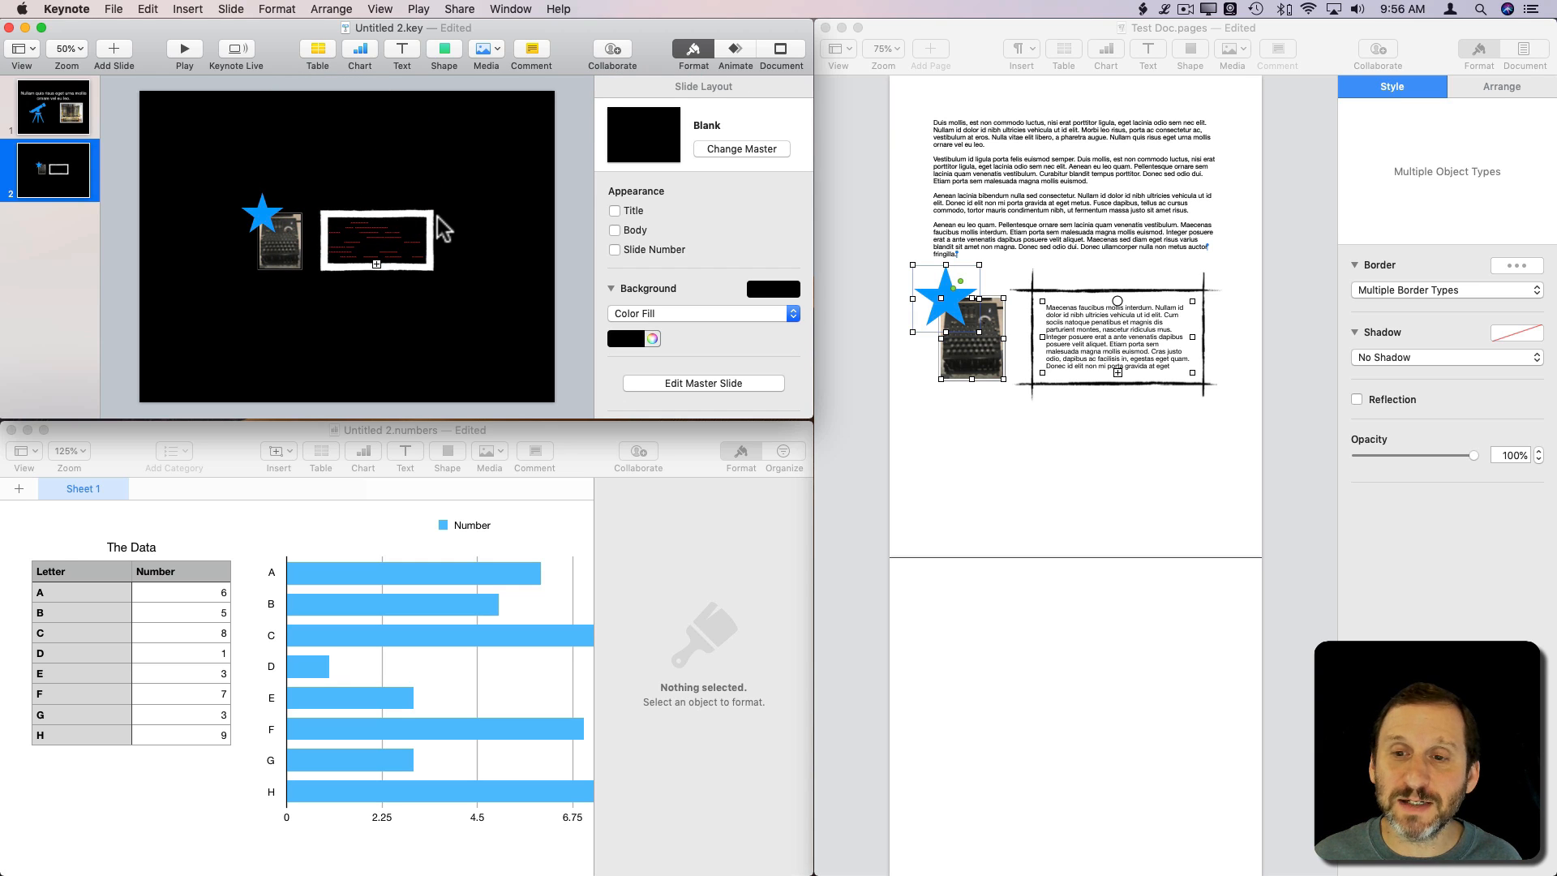
pyautogui.click(376, 239)
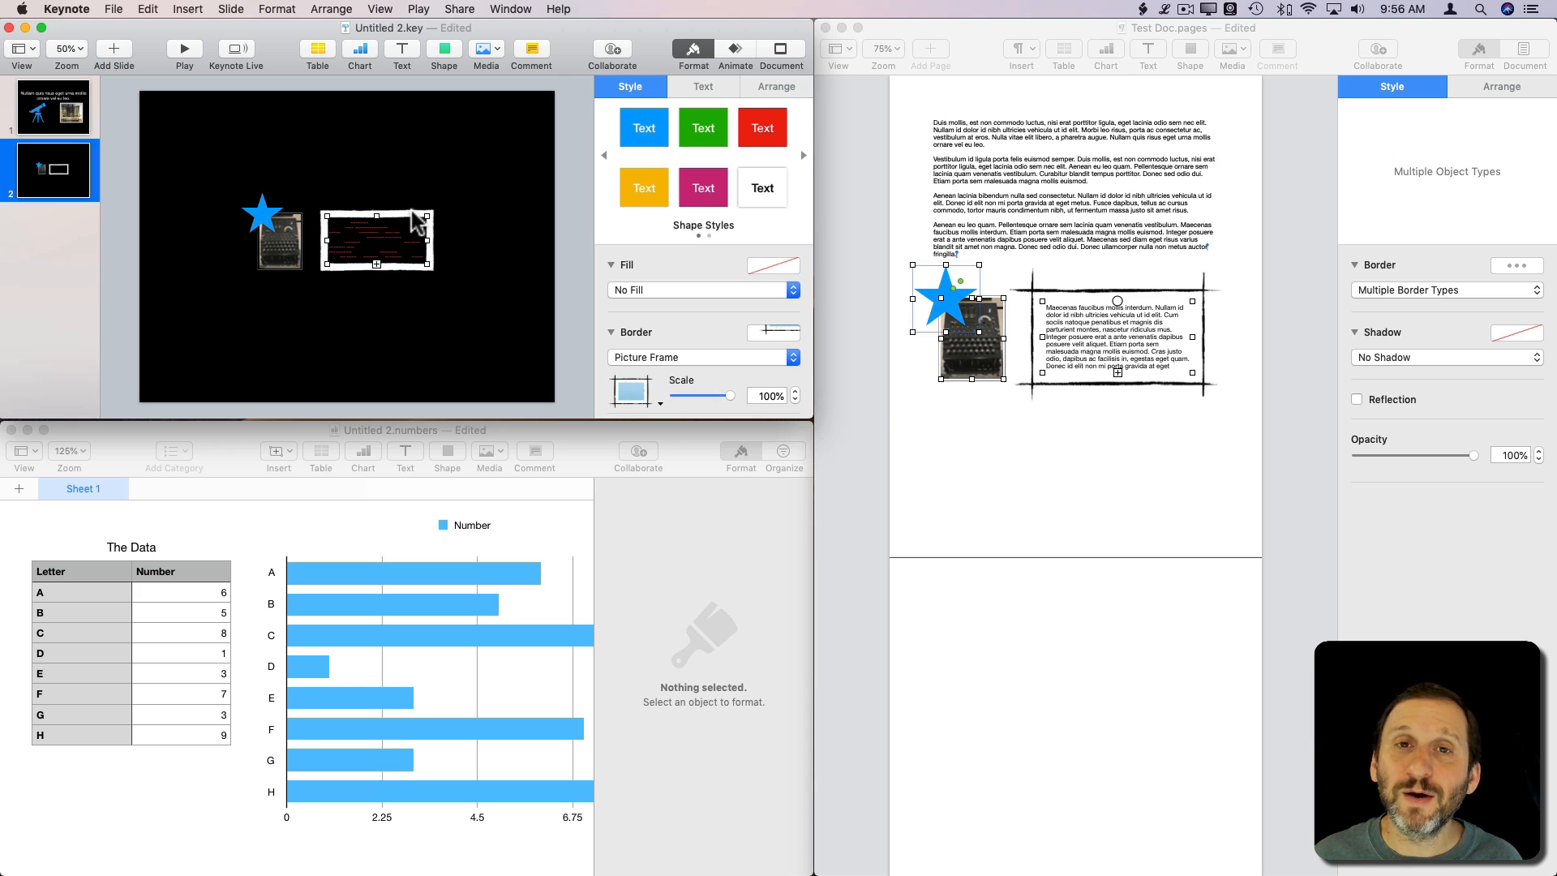
pyautogui.moveTo(263, 246)
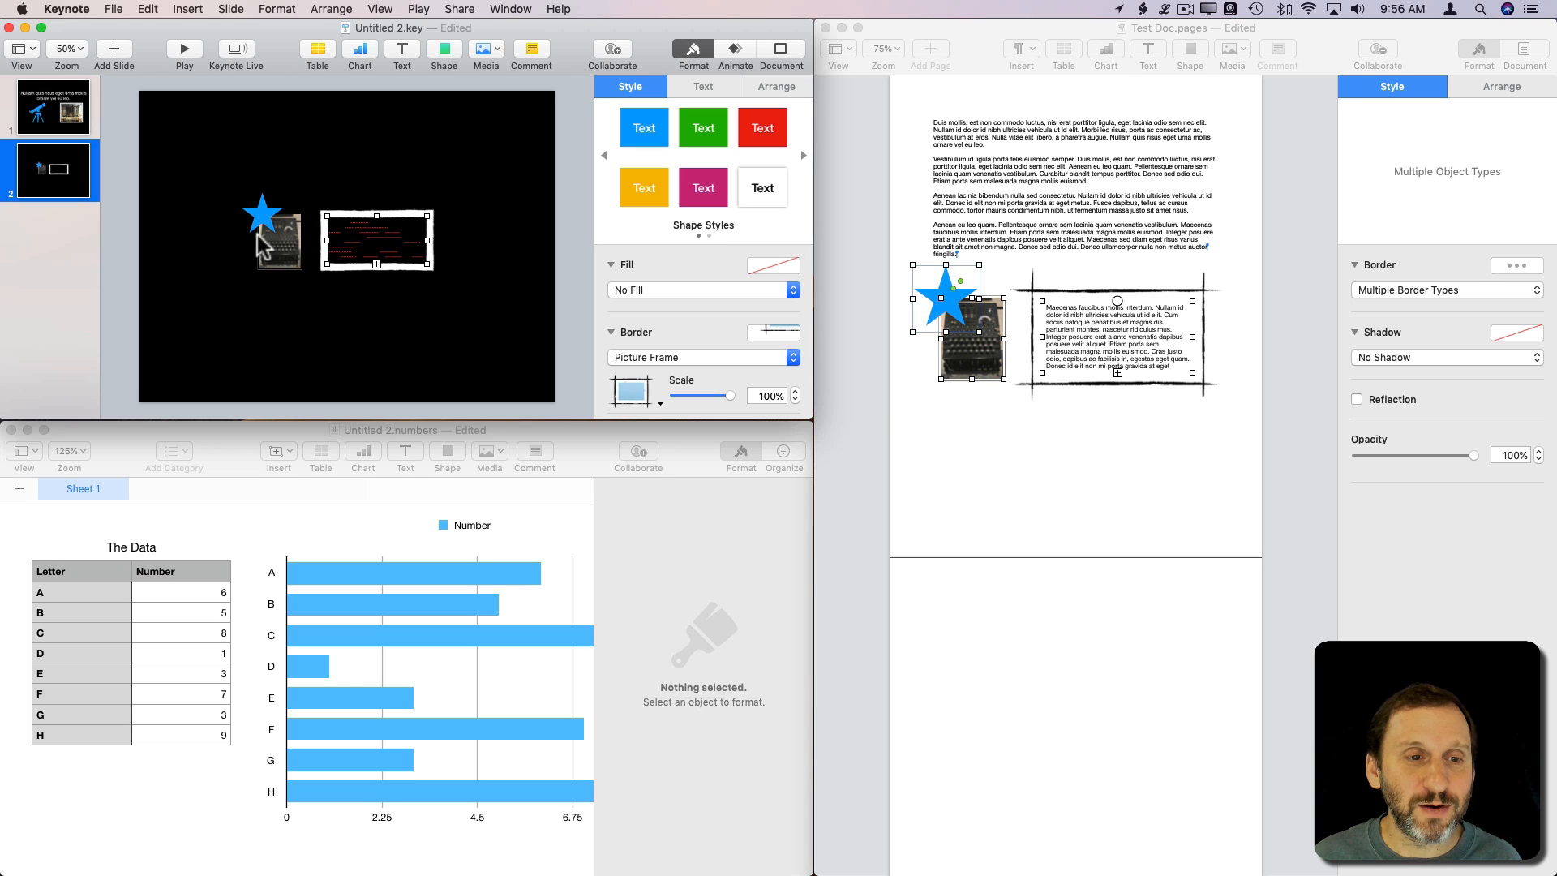
pyautogui.moveTo(323, 249)
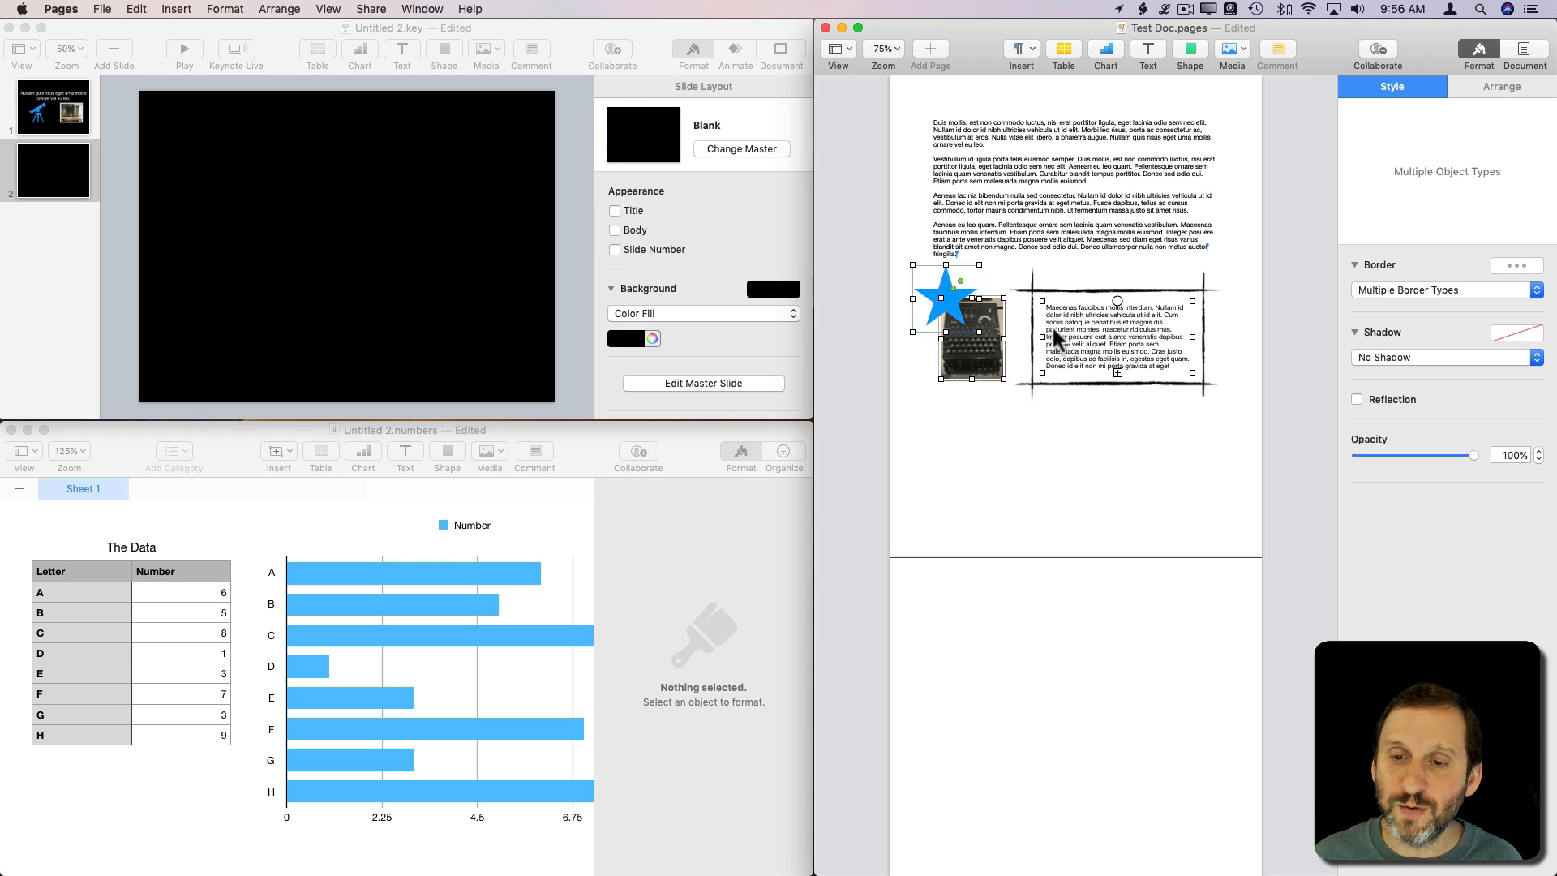
# Enlarge the pasted star, photo and text box group to span most of the slide
pyautogui.click(279, 9)
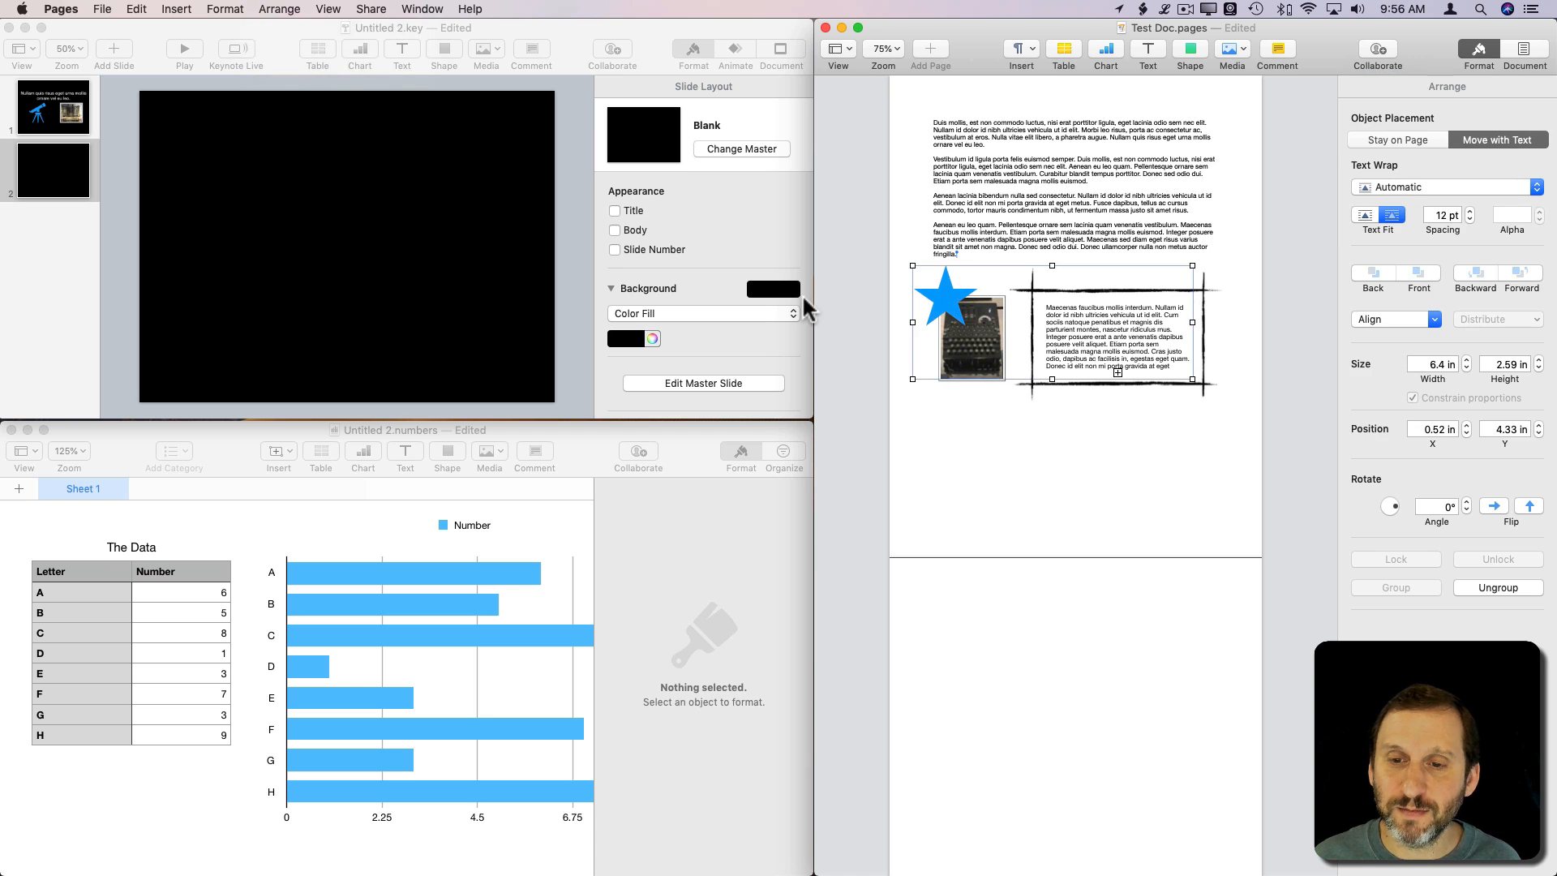
pyautogui.moveTo(641, 288)
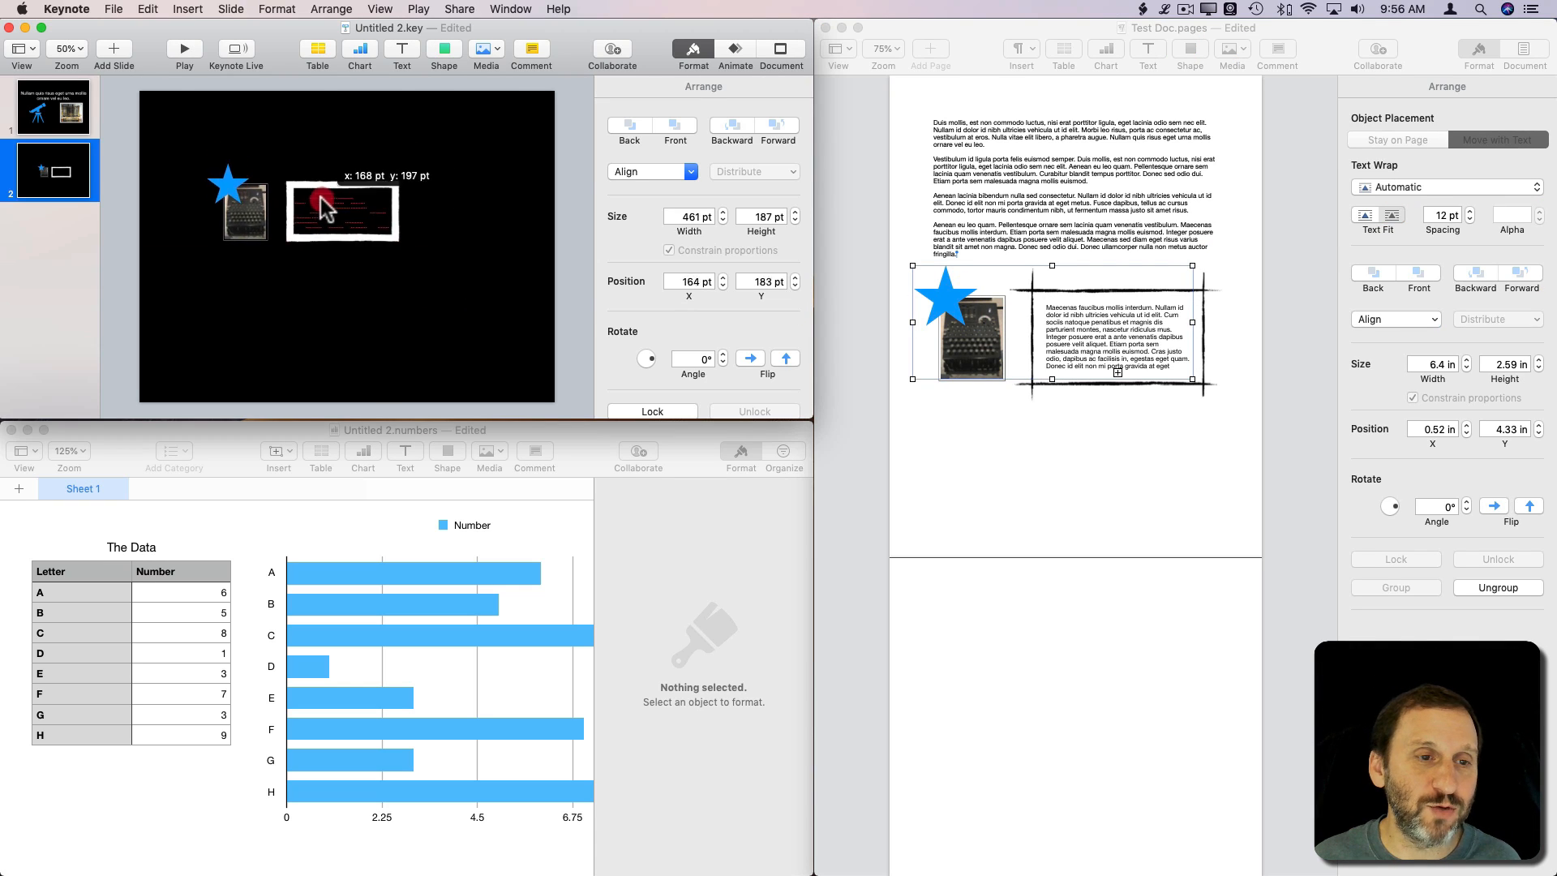
pyautogui.moveTo(393, 243); pyautogui.dragTo(501, 327)
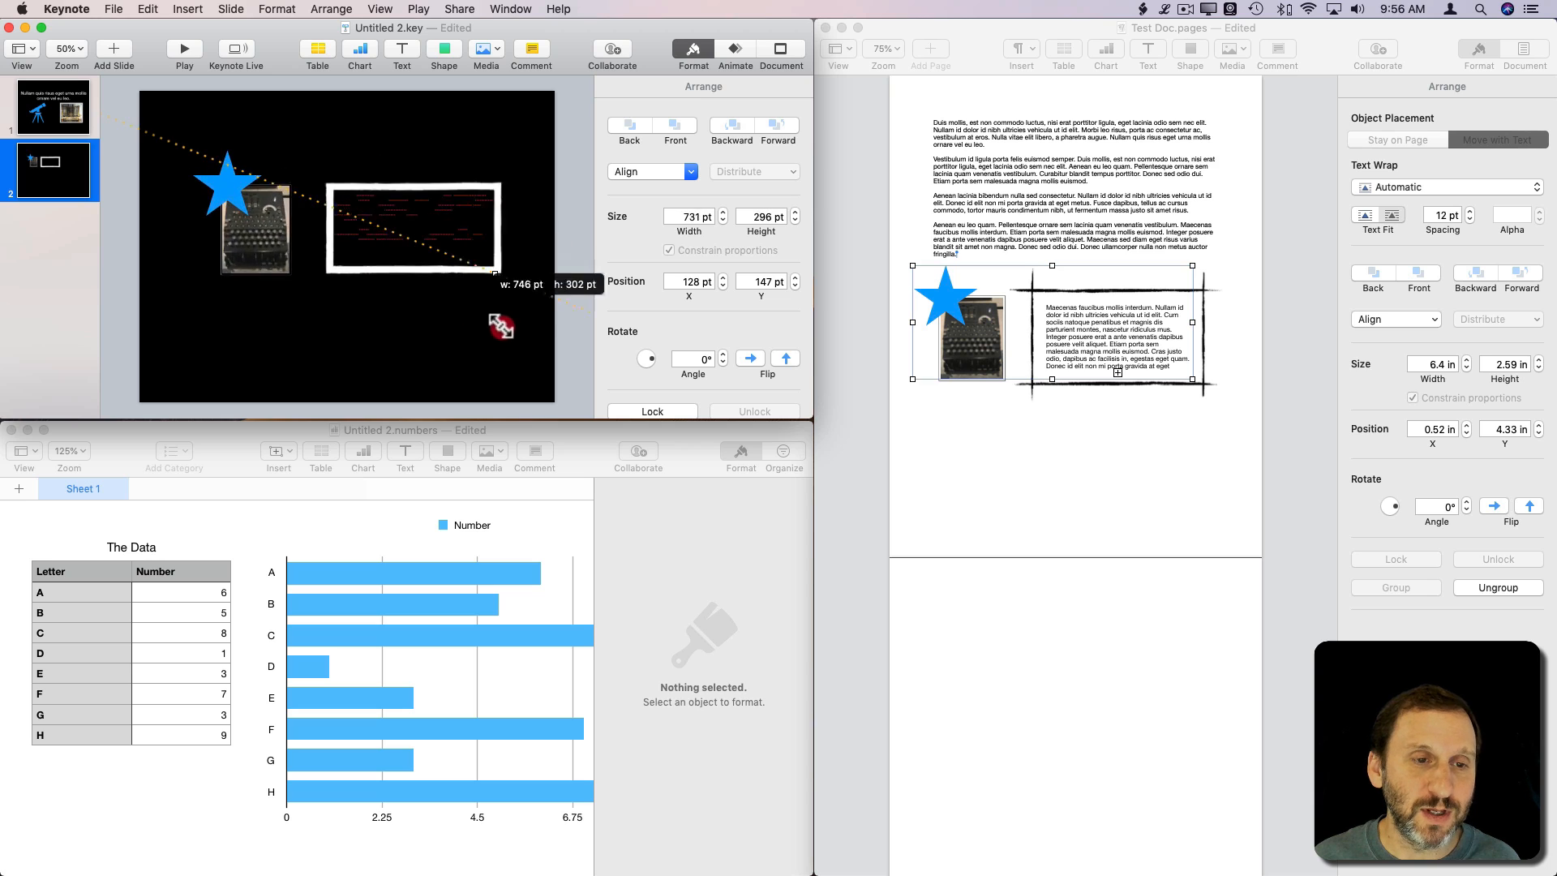
pyautogui.moveTo(501, 293); pyautogui.dragTo(451, 285)
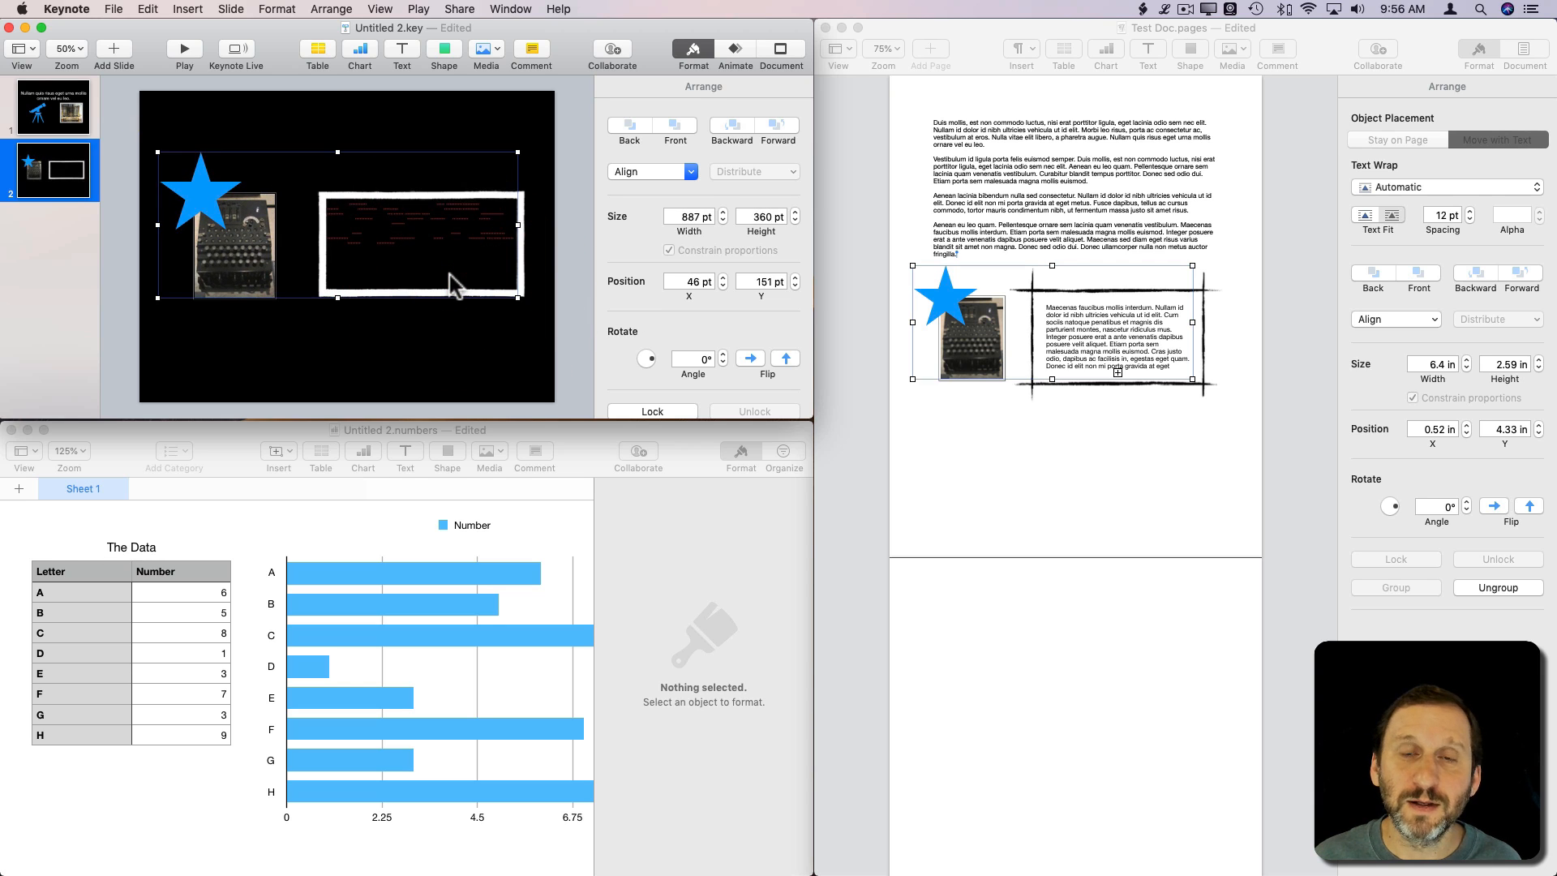
pyautogui.click(53, 107)
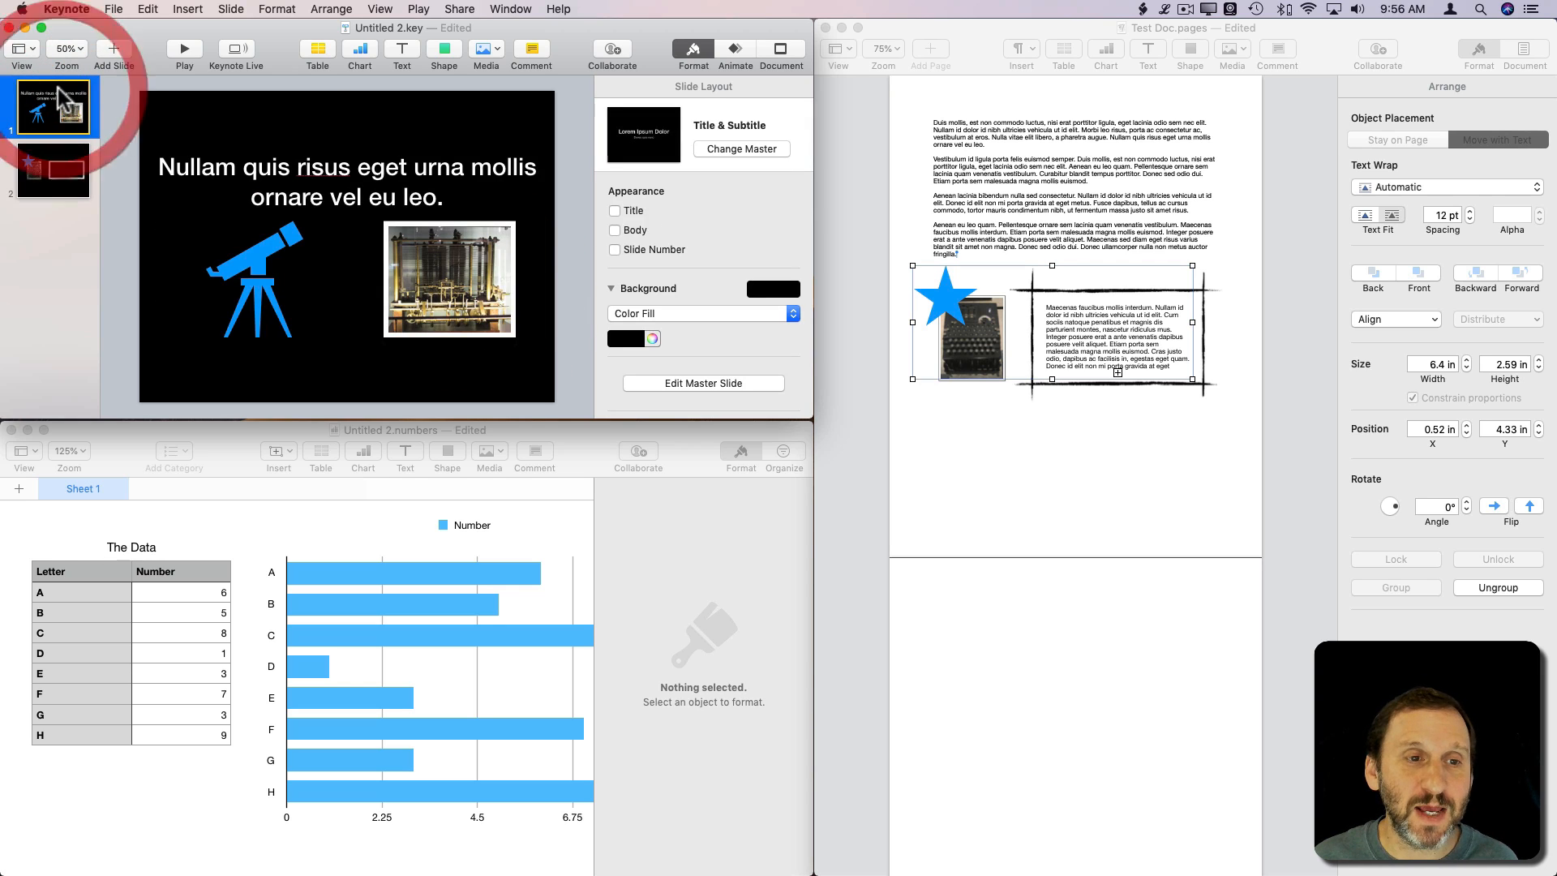
pyautogui.click(345, 181)
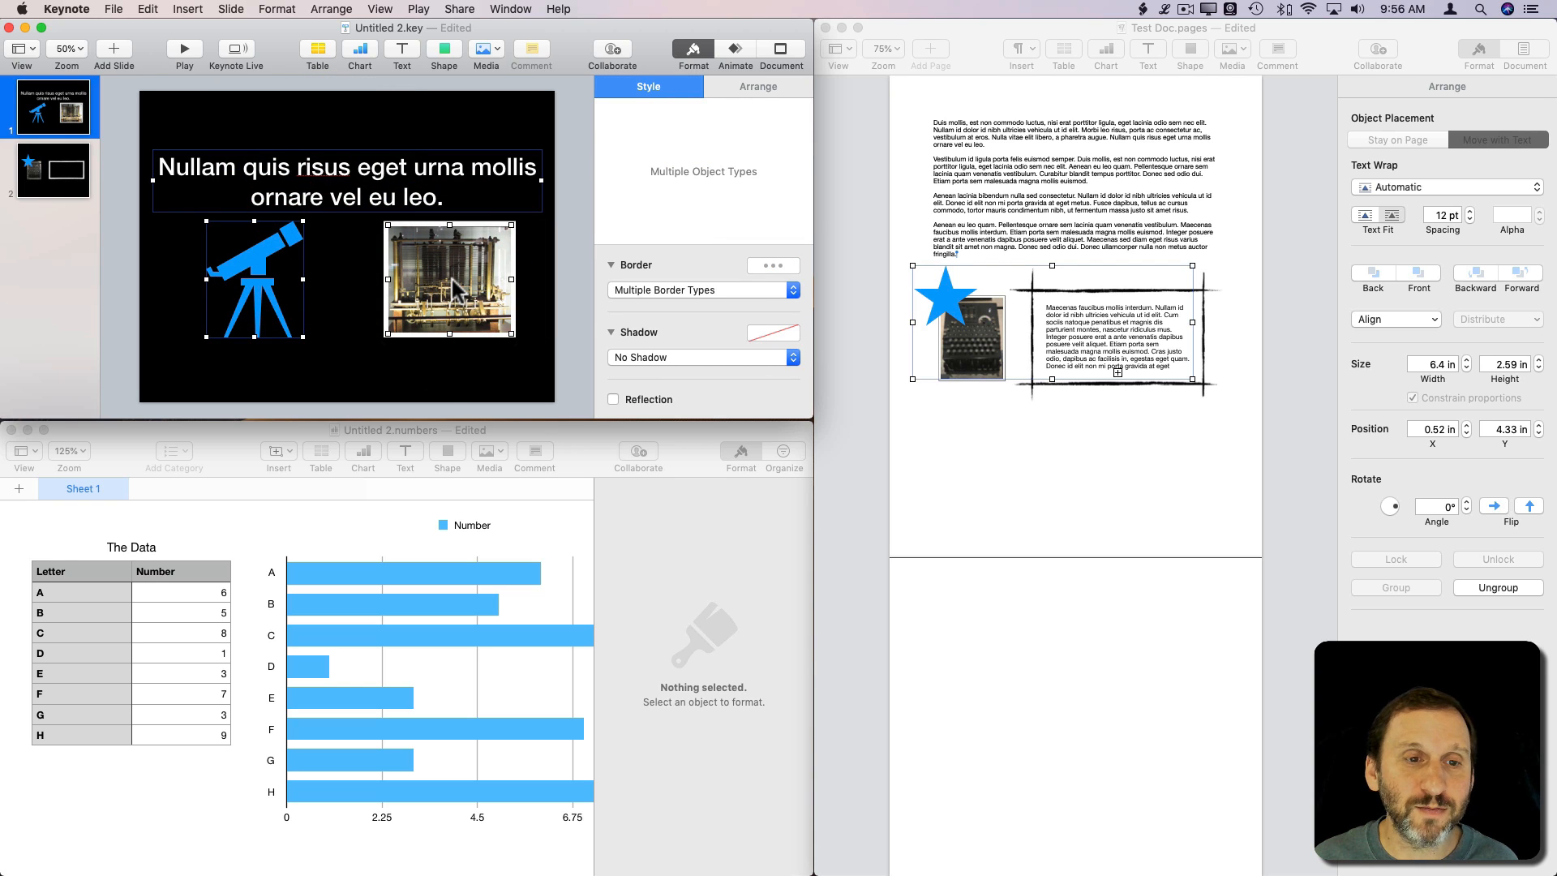
pyautogui.click(1022, 672)
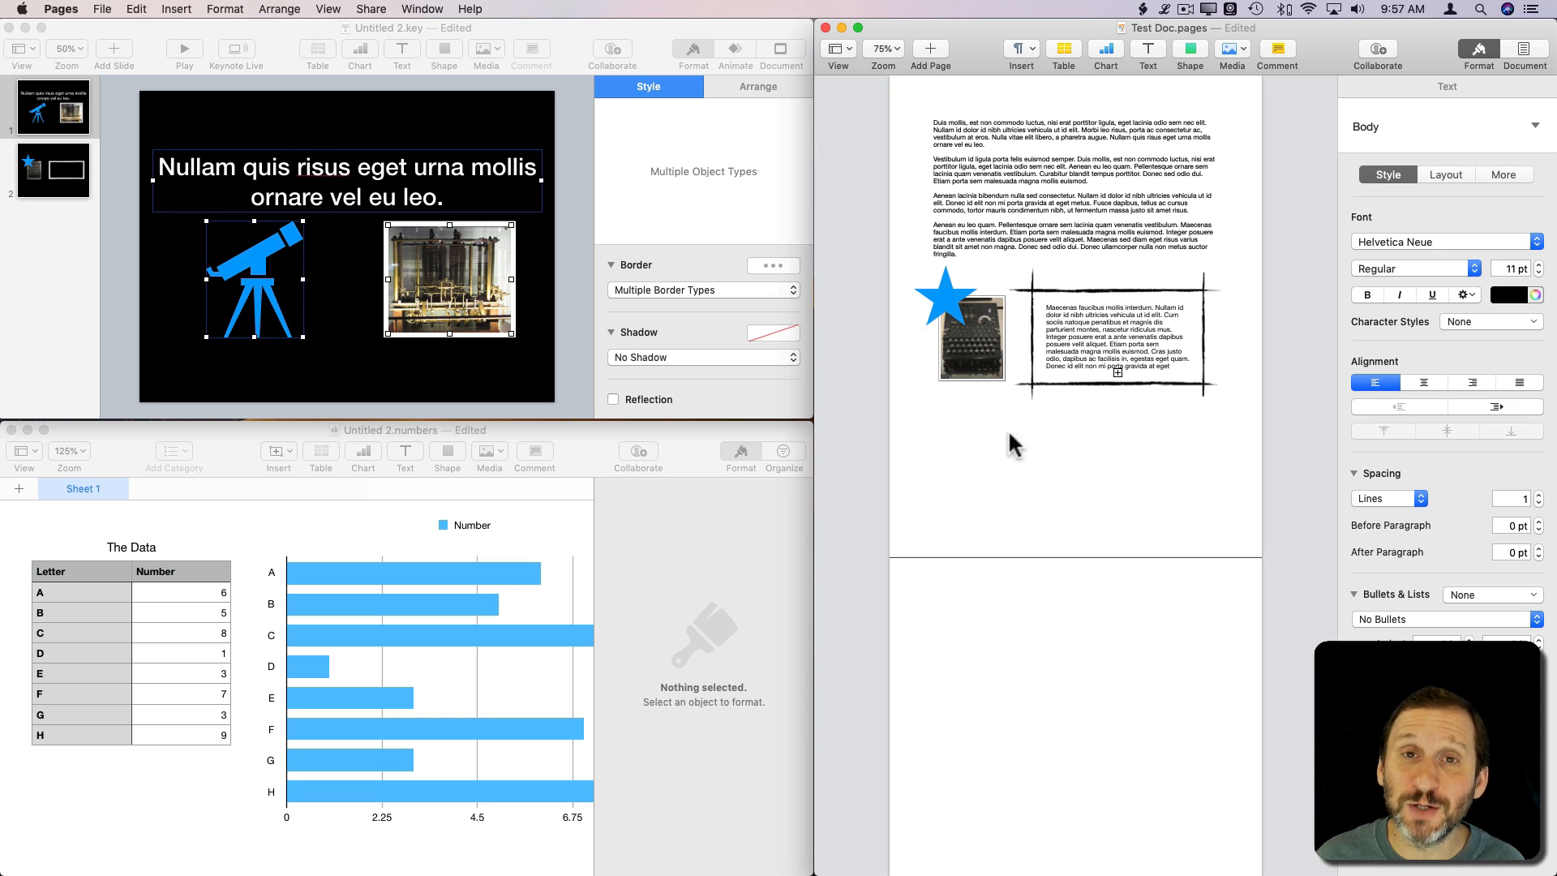
pyautogui.moveTo(1008, 662)
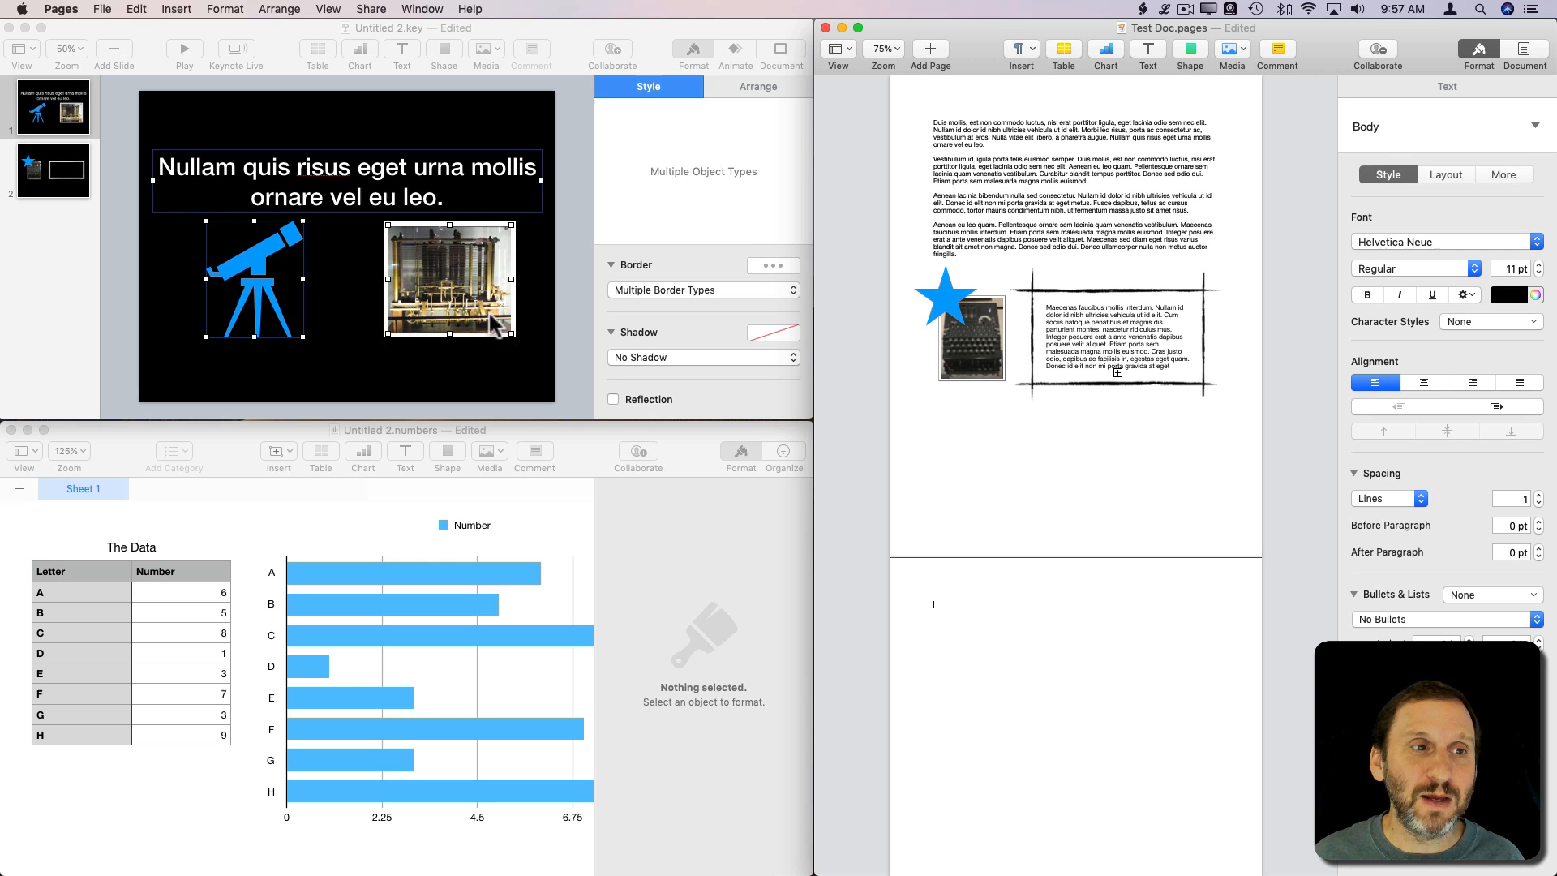
pyautogui.moveTo(283, 281)
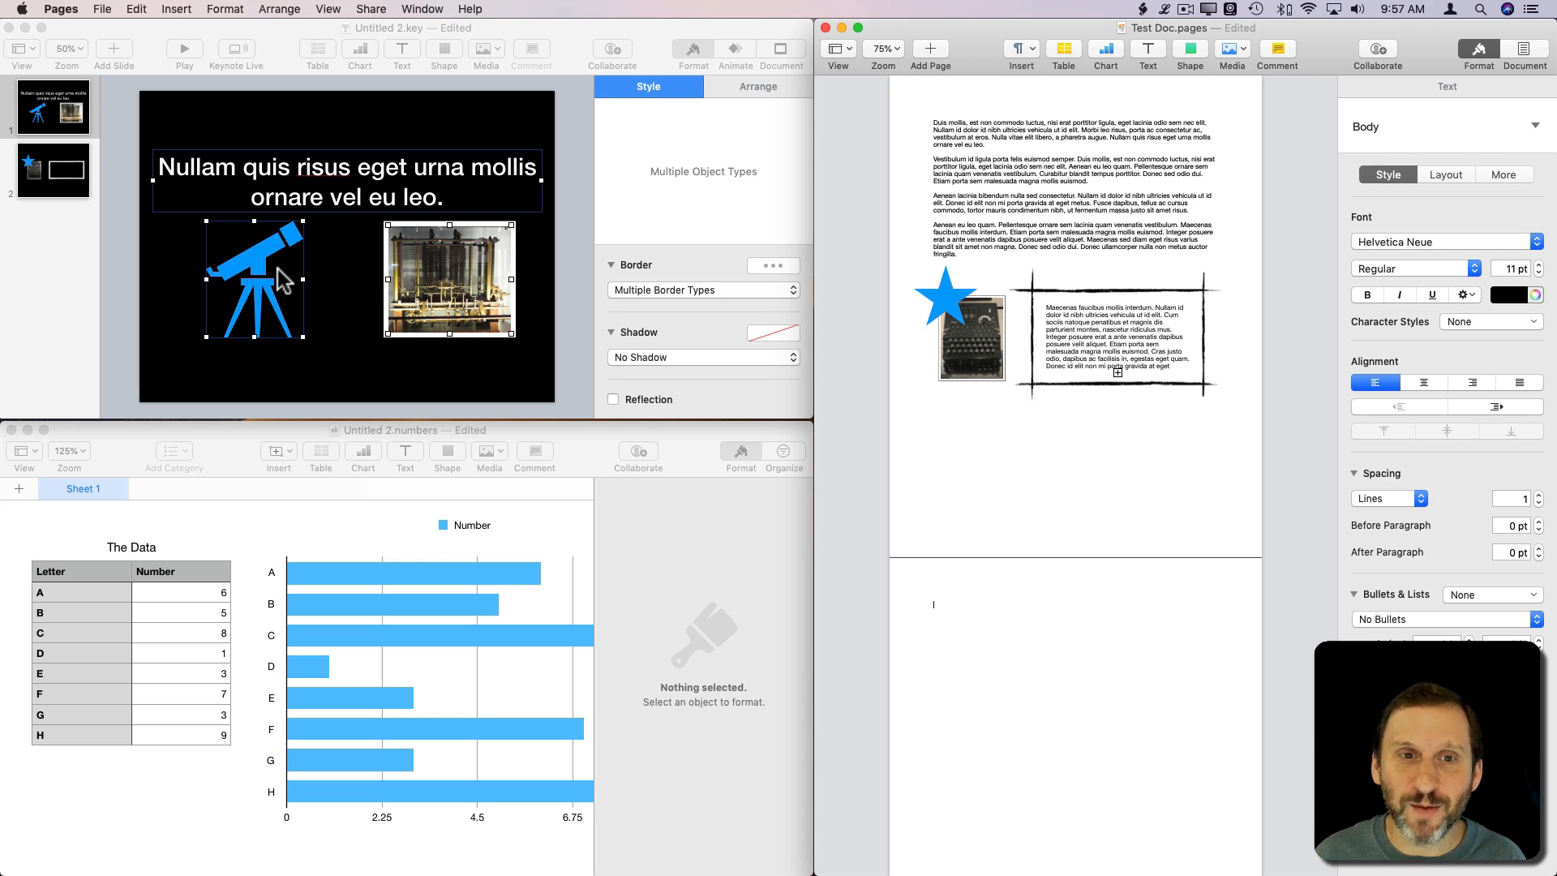
pyautogui.moveTo(898, 614)
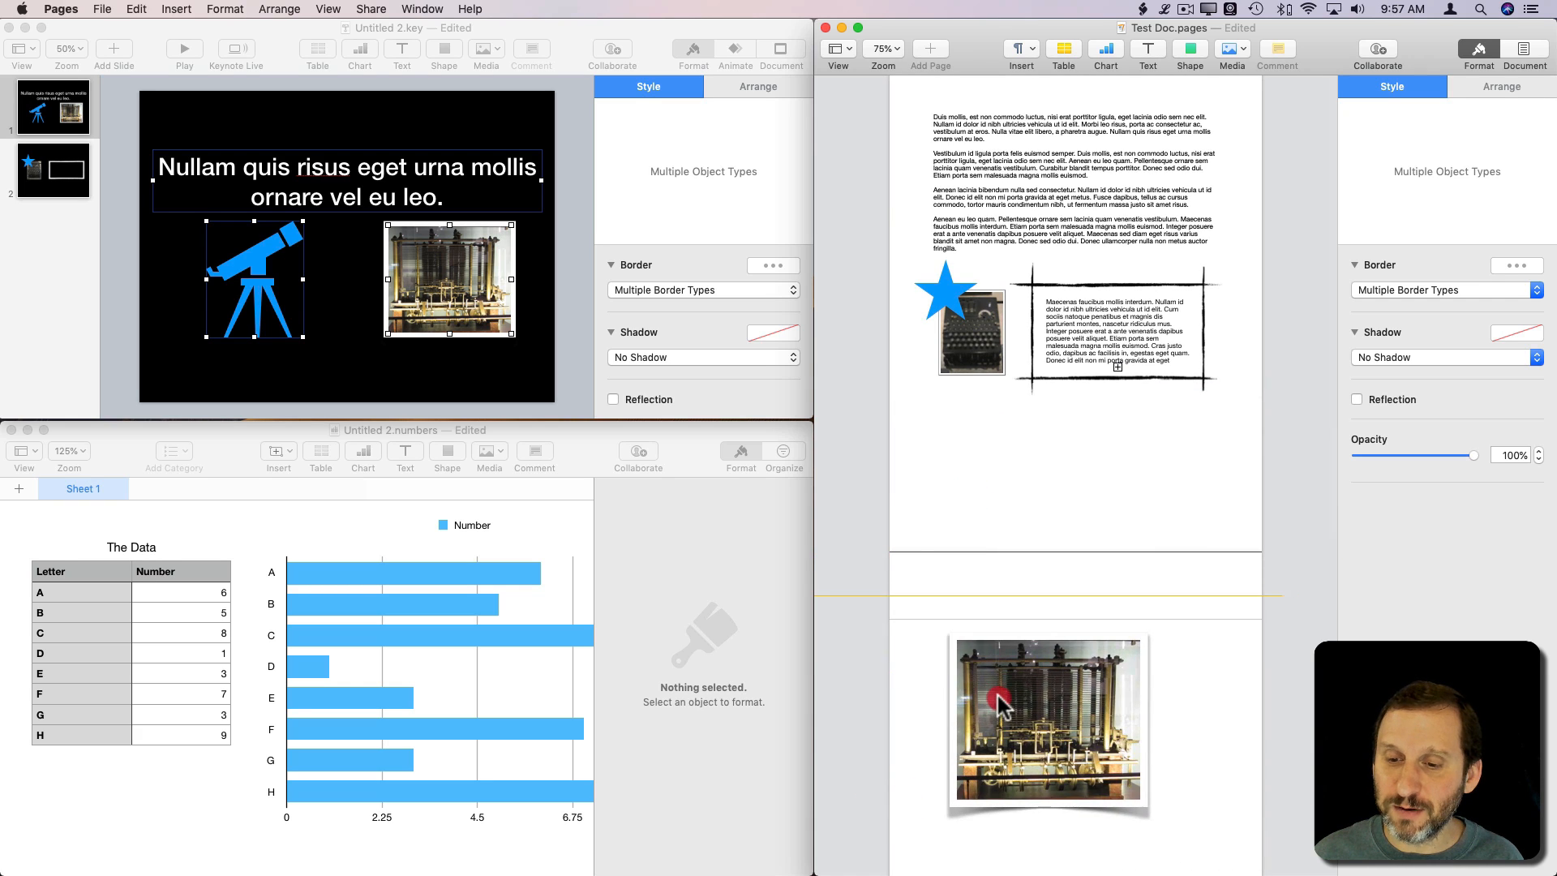
pyautogui.click(1048, 720)
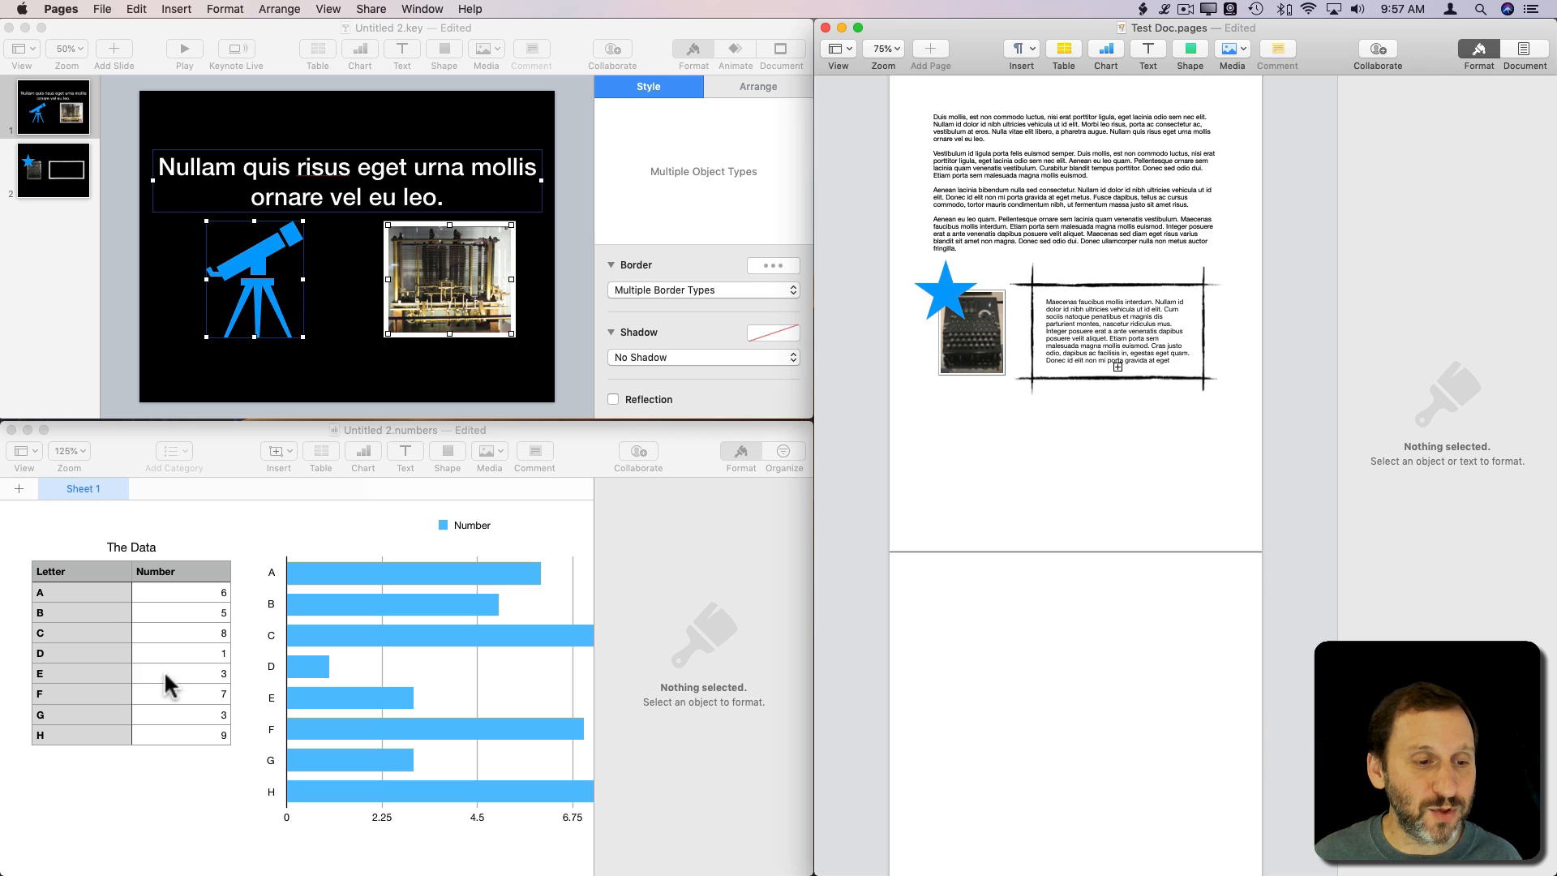
# Select The Data table as a whole in Numbers
pyautogui.click(79, 571)
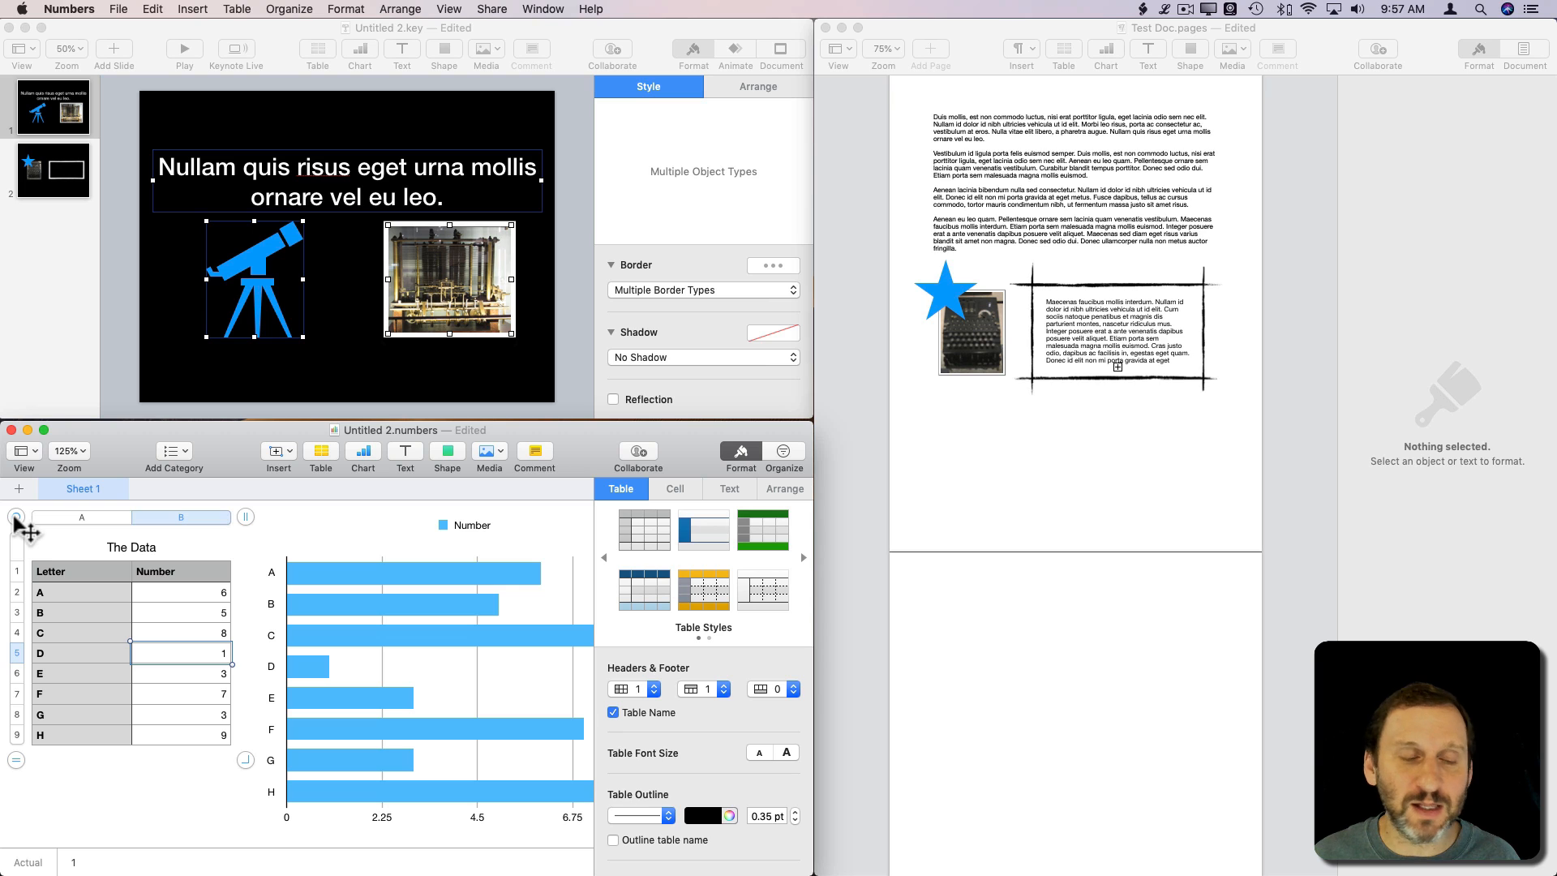
pyautogui.click(181, 516)
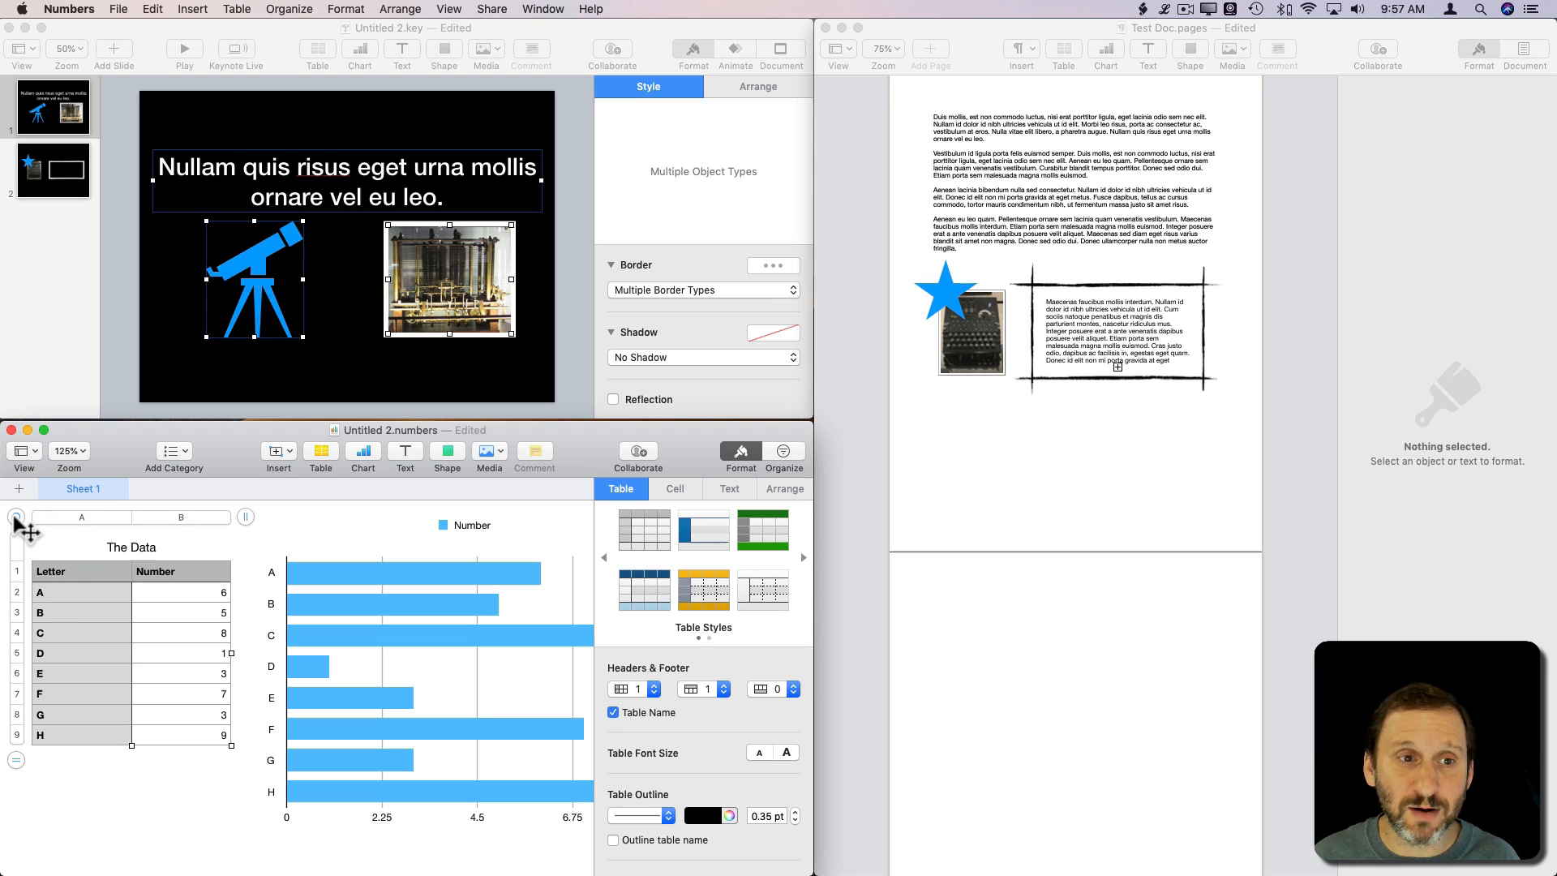
pyautogui.moveTo(1008, 655)
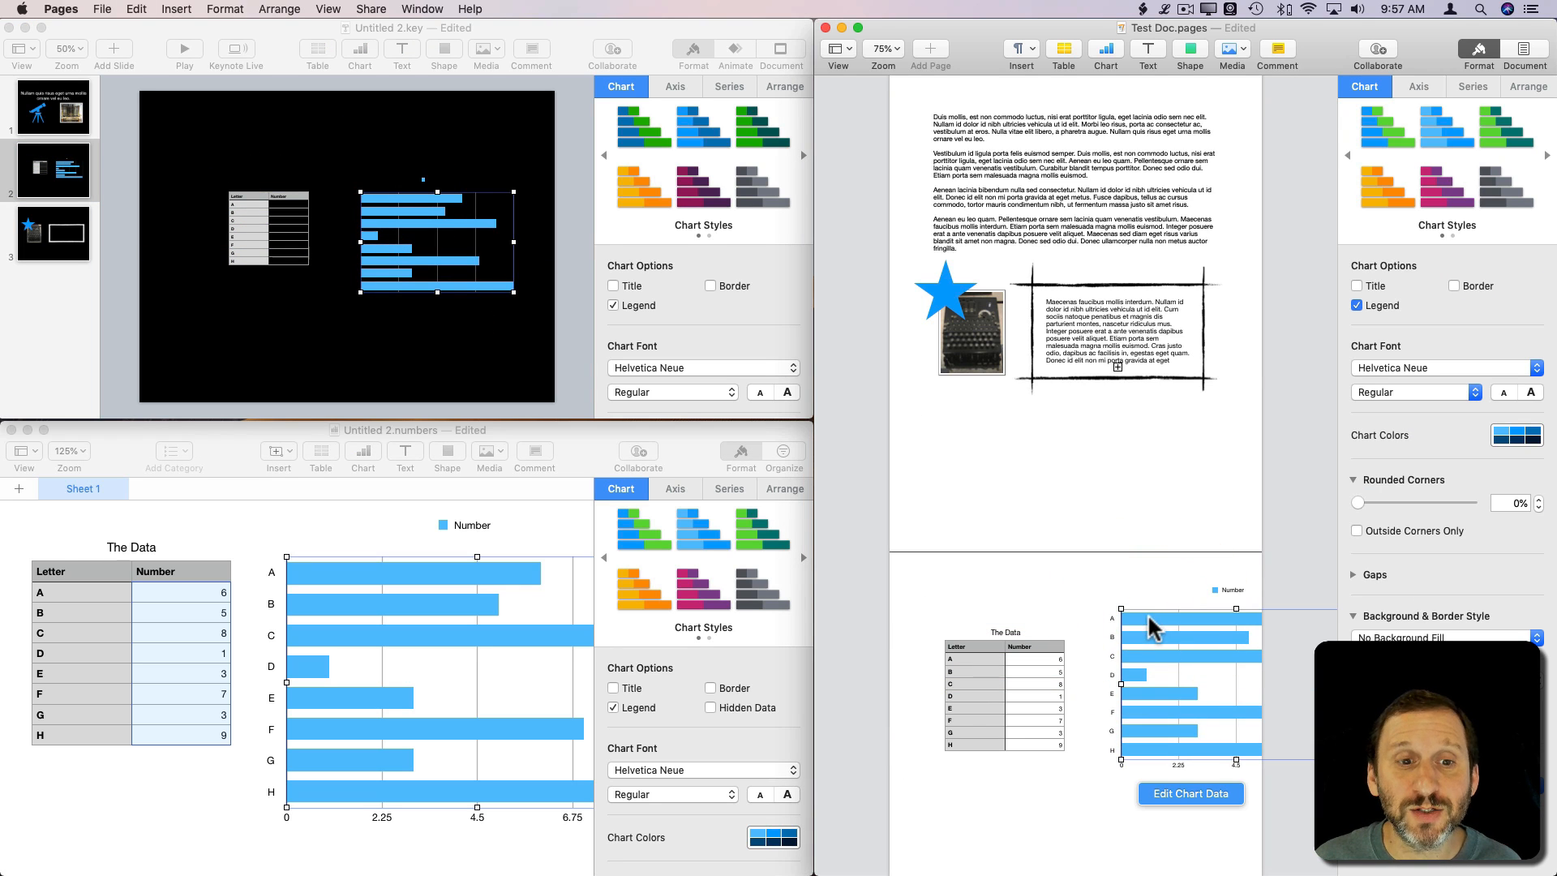
pyautogui.moveTo(892, 372)
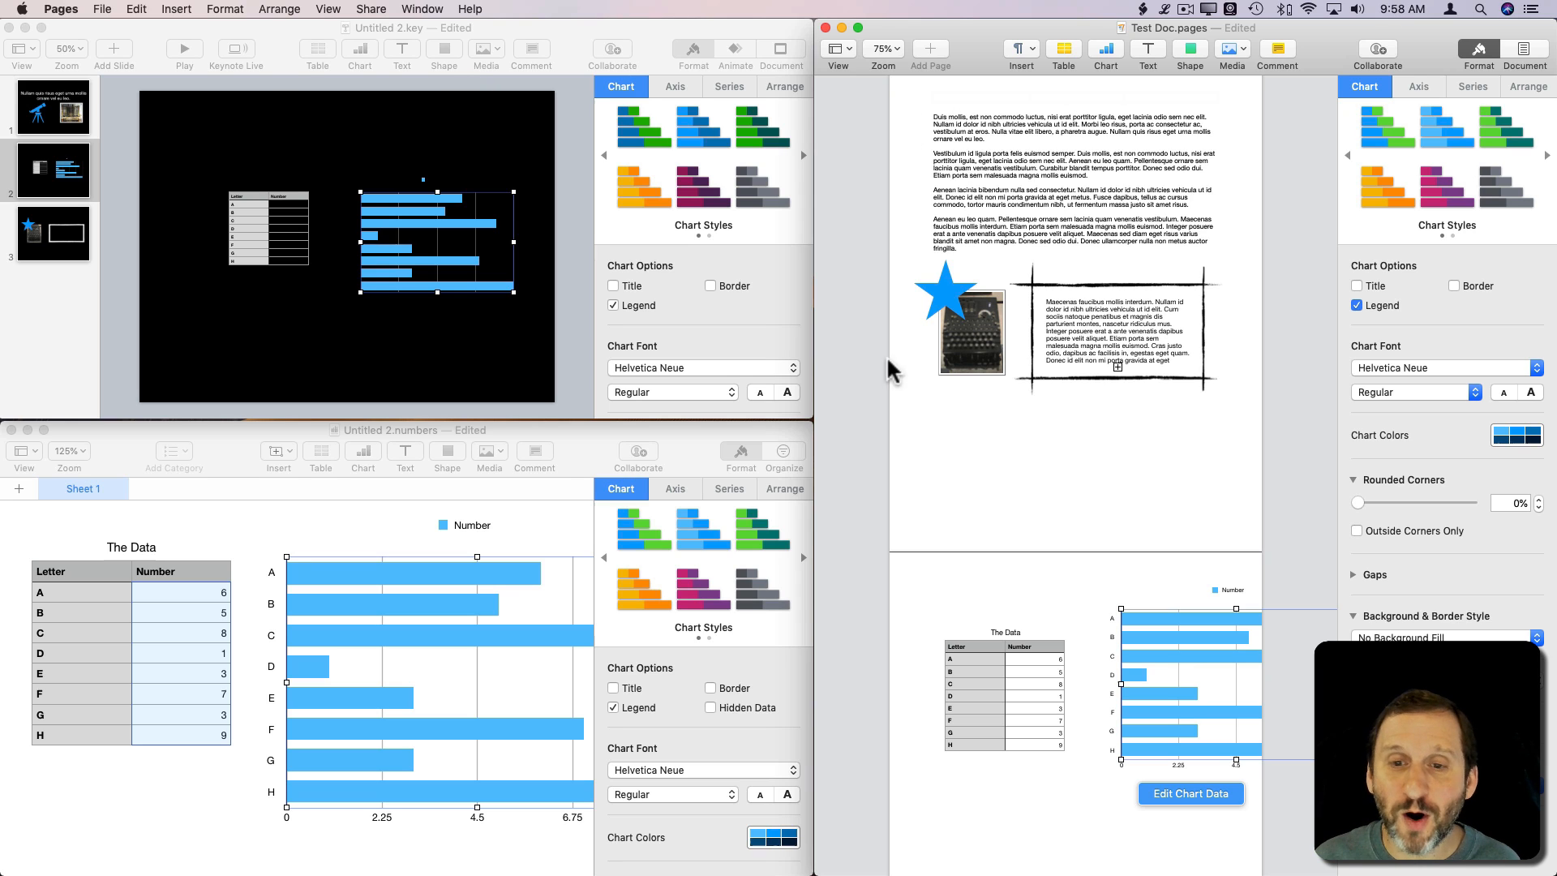
pyautogui.moveTo(1048, 174)
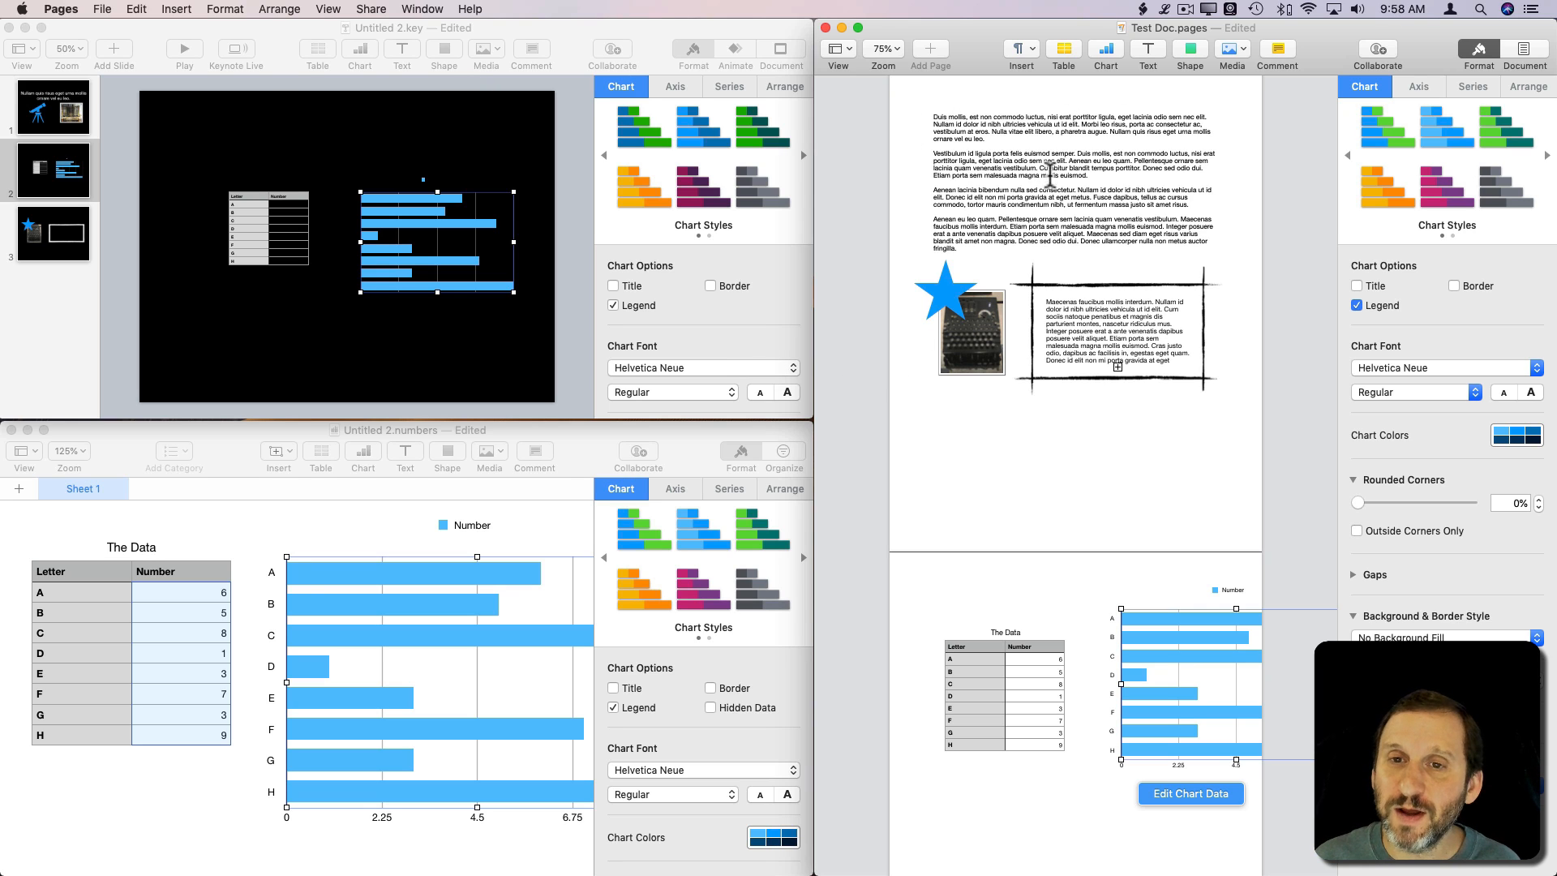
# Copy the grouped star, photo and text box from Pages onto the Numbers sheet
pyautogui.scroll(-3)
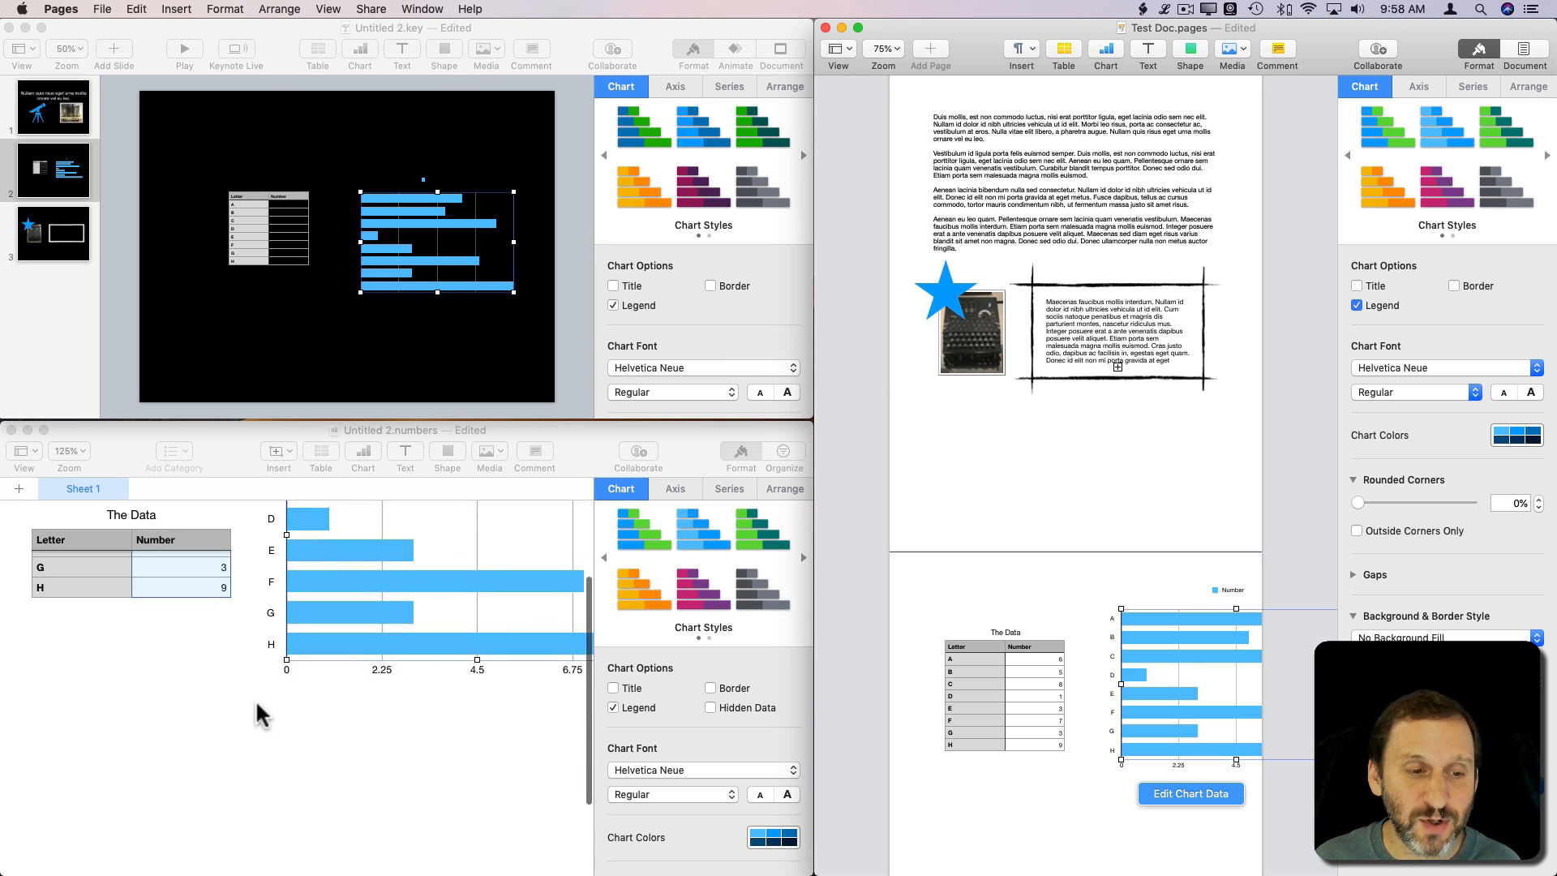
pyautogui.click(956, 298)
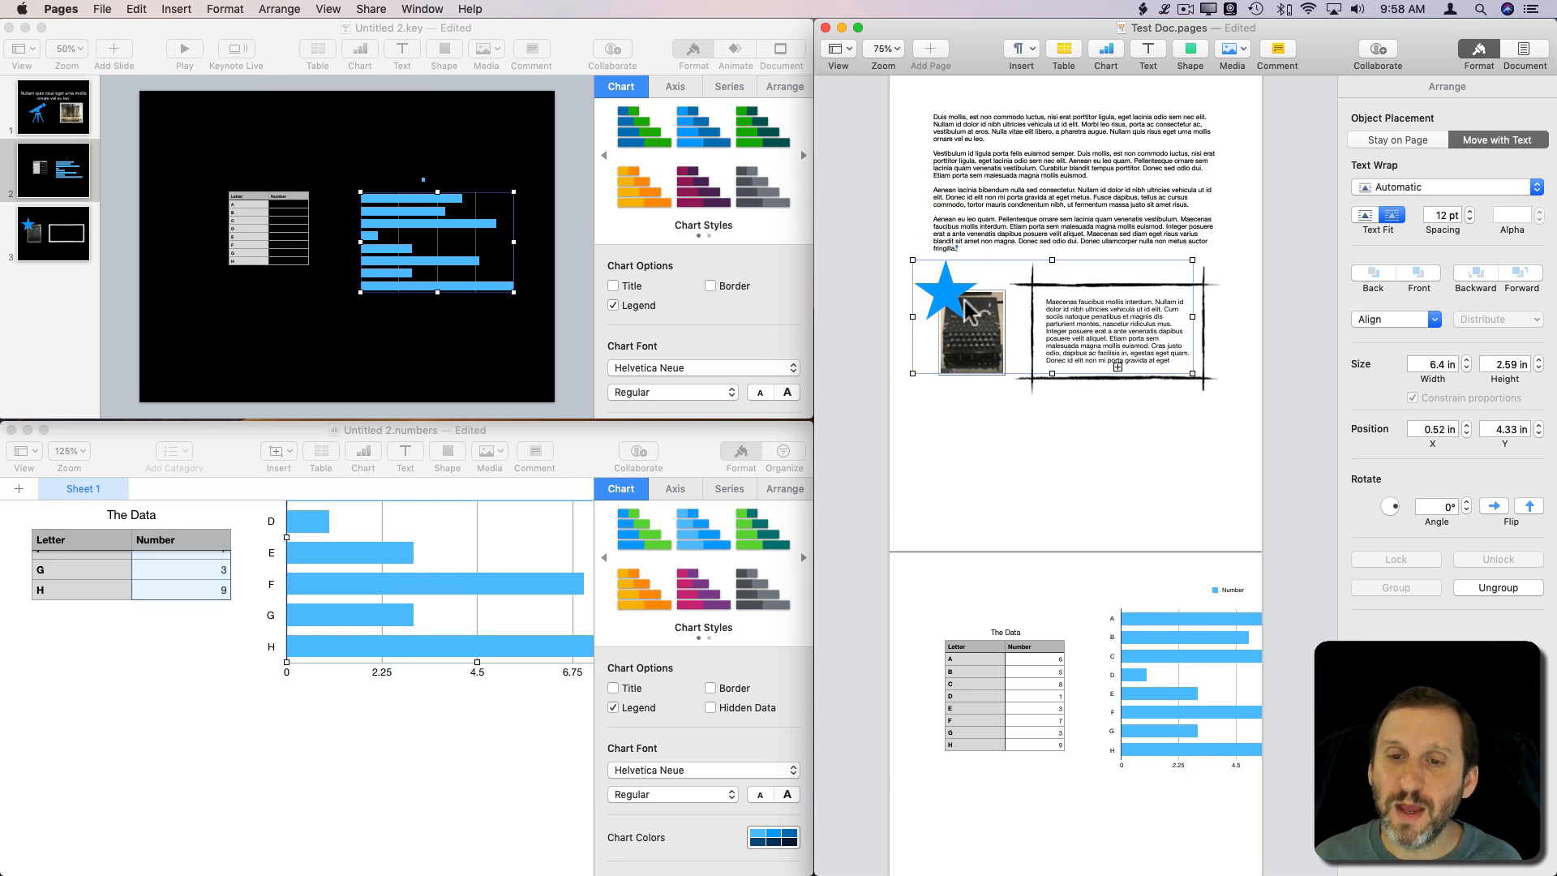
pyautogui.click(298, 636)
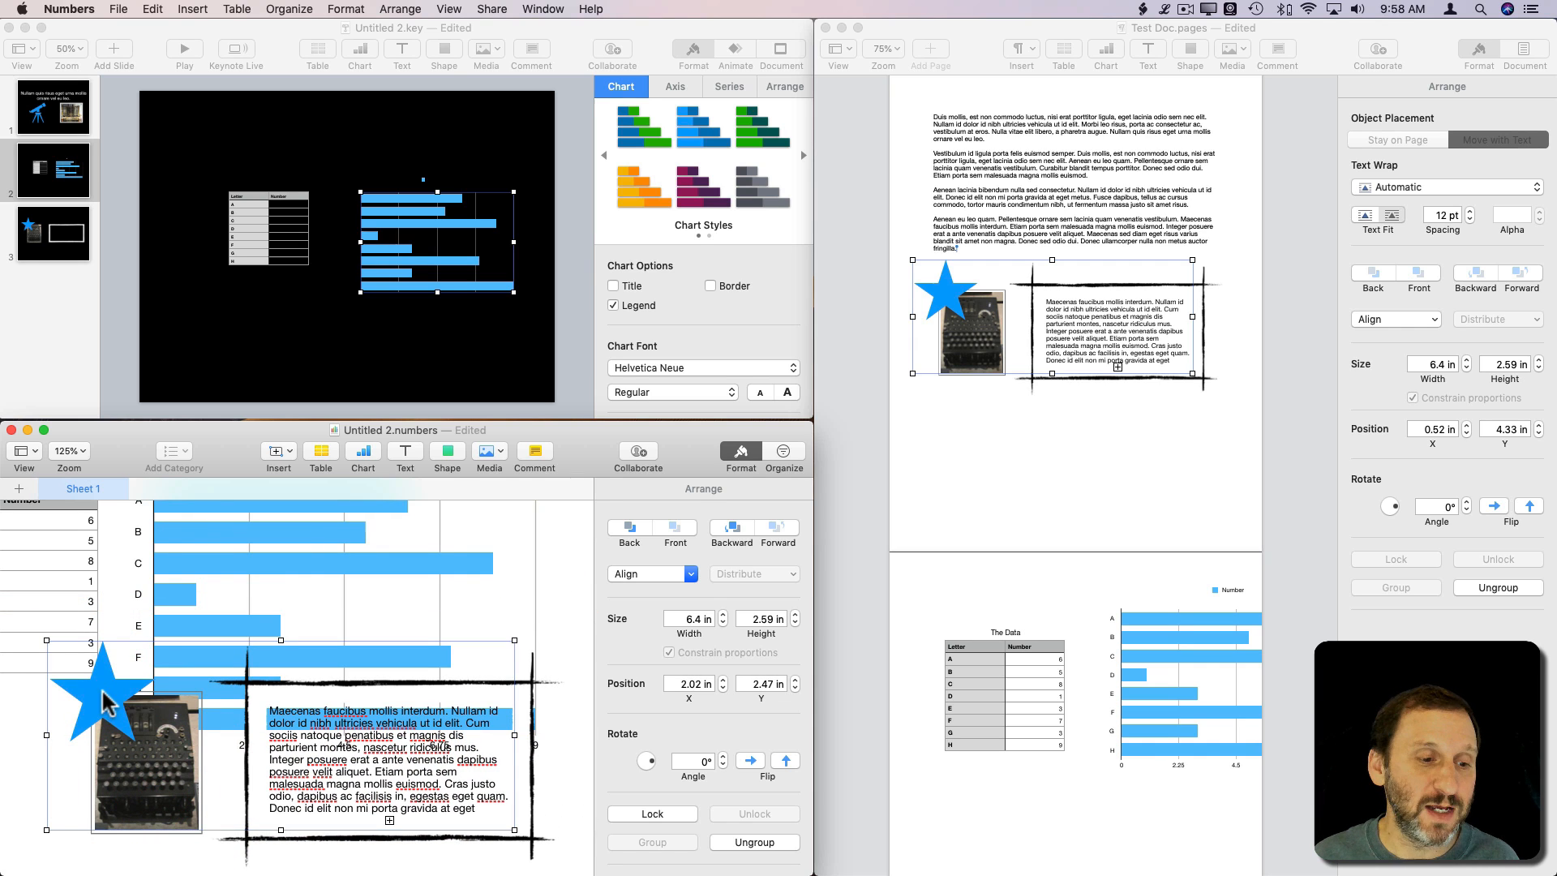
pyautogui.moveTo(245, 607)
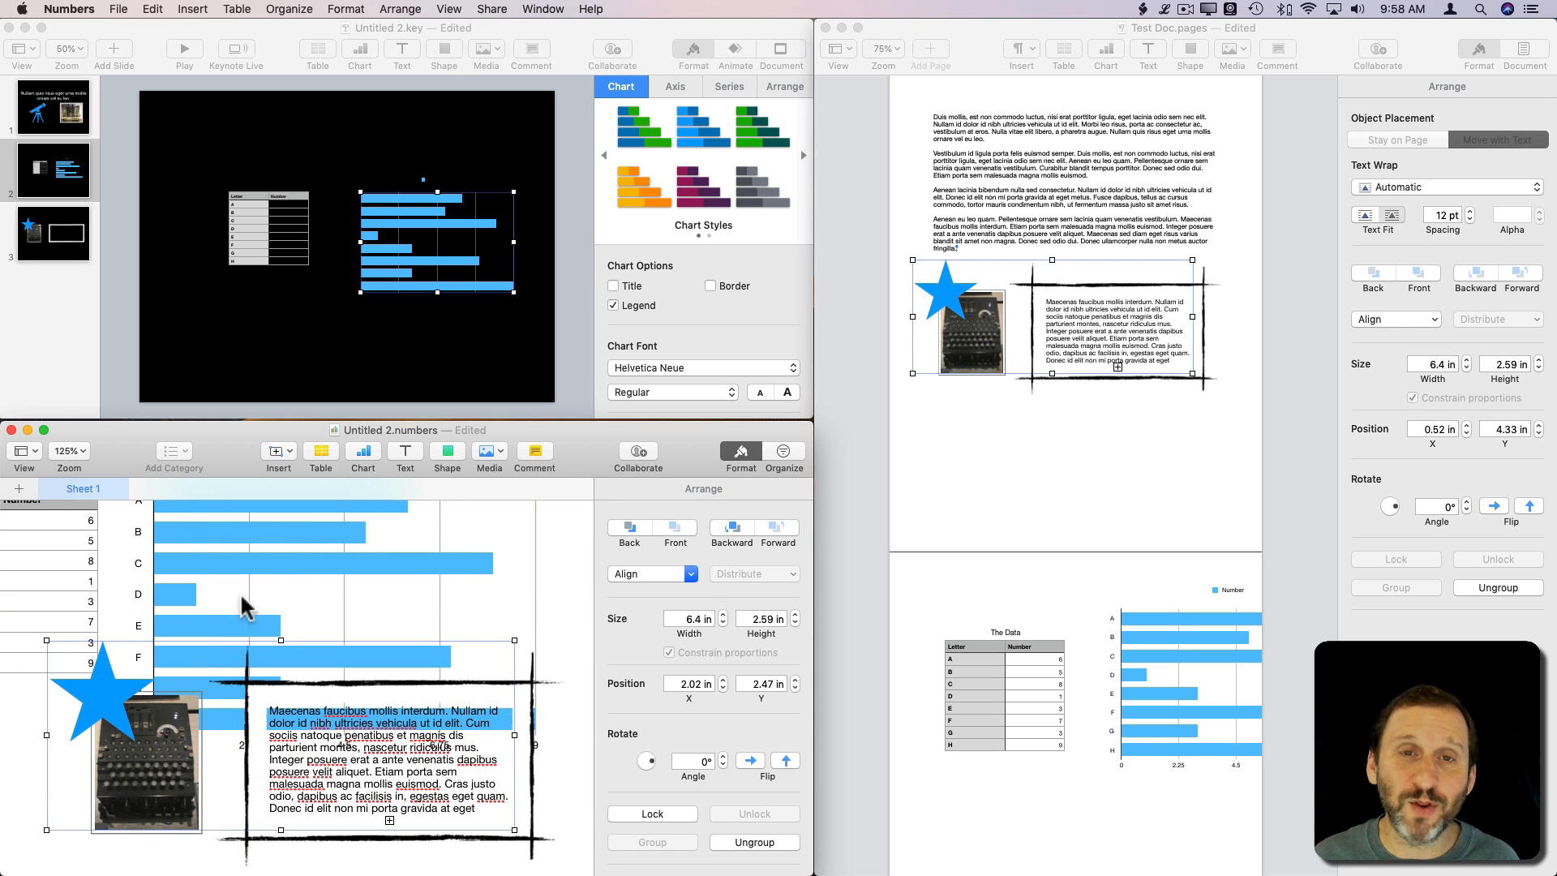
pyautogui.moveTo(251, 596)
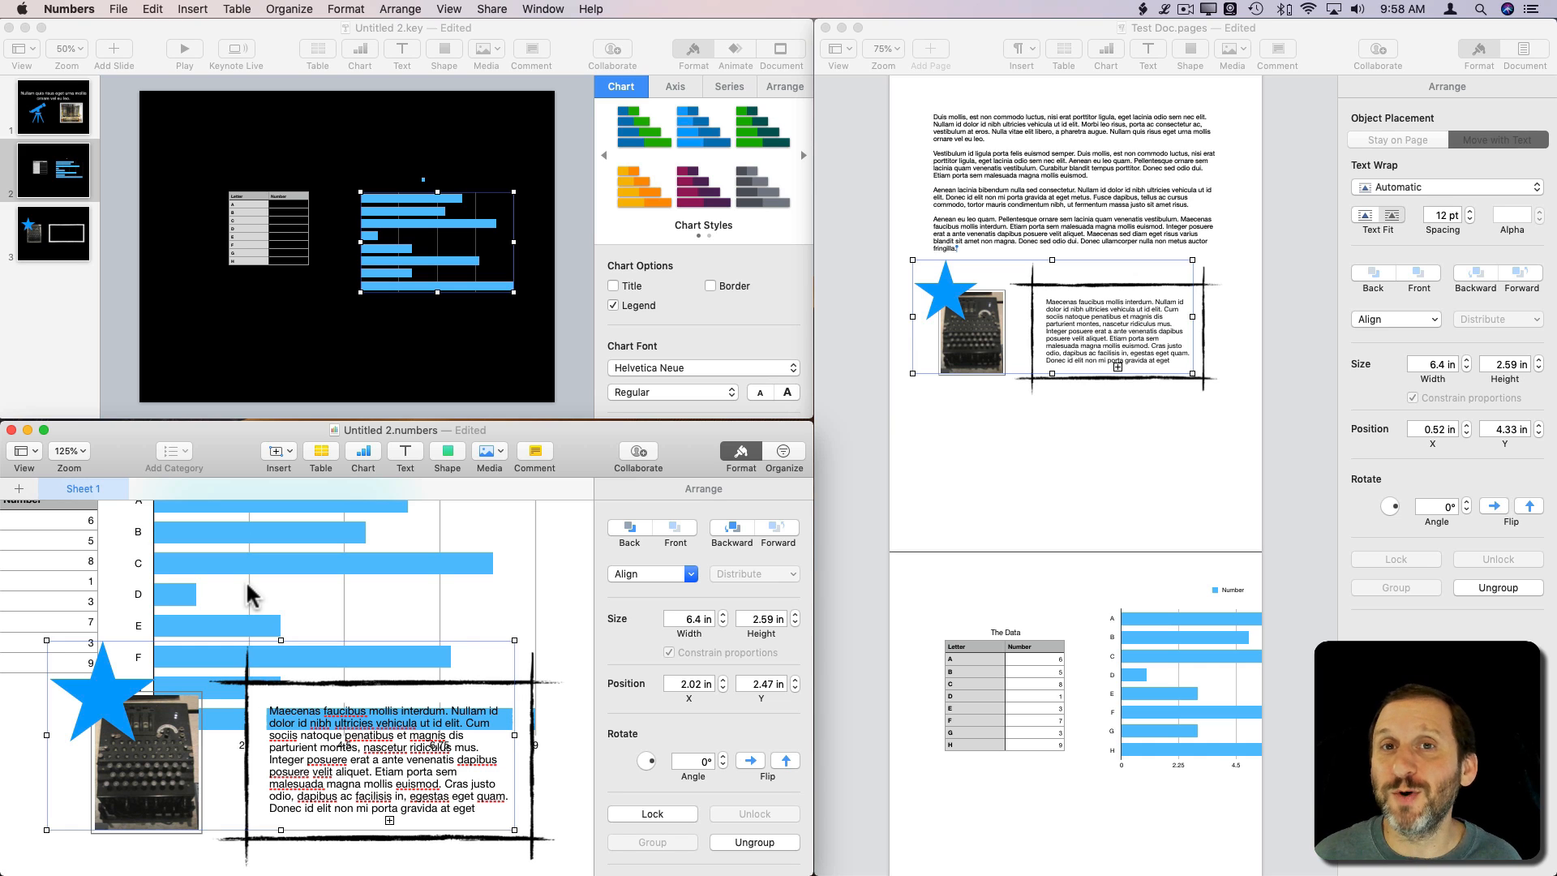
pyautogui.moveTo(194, 715)
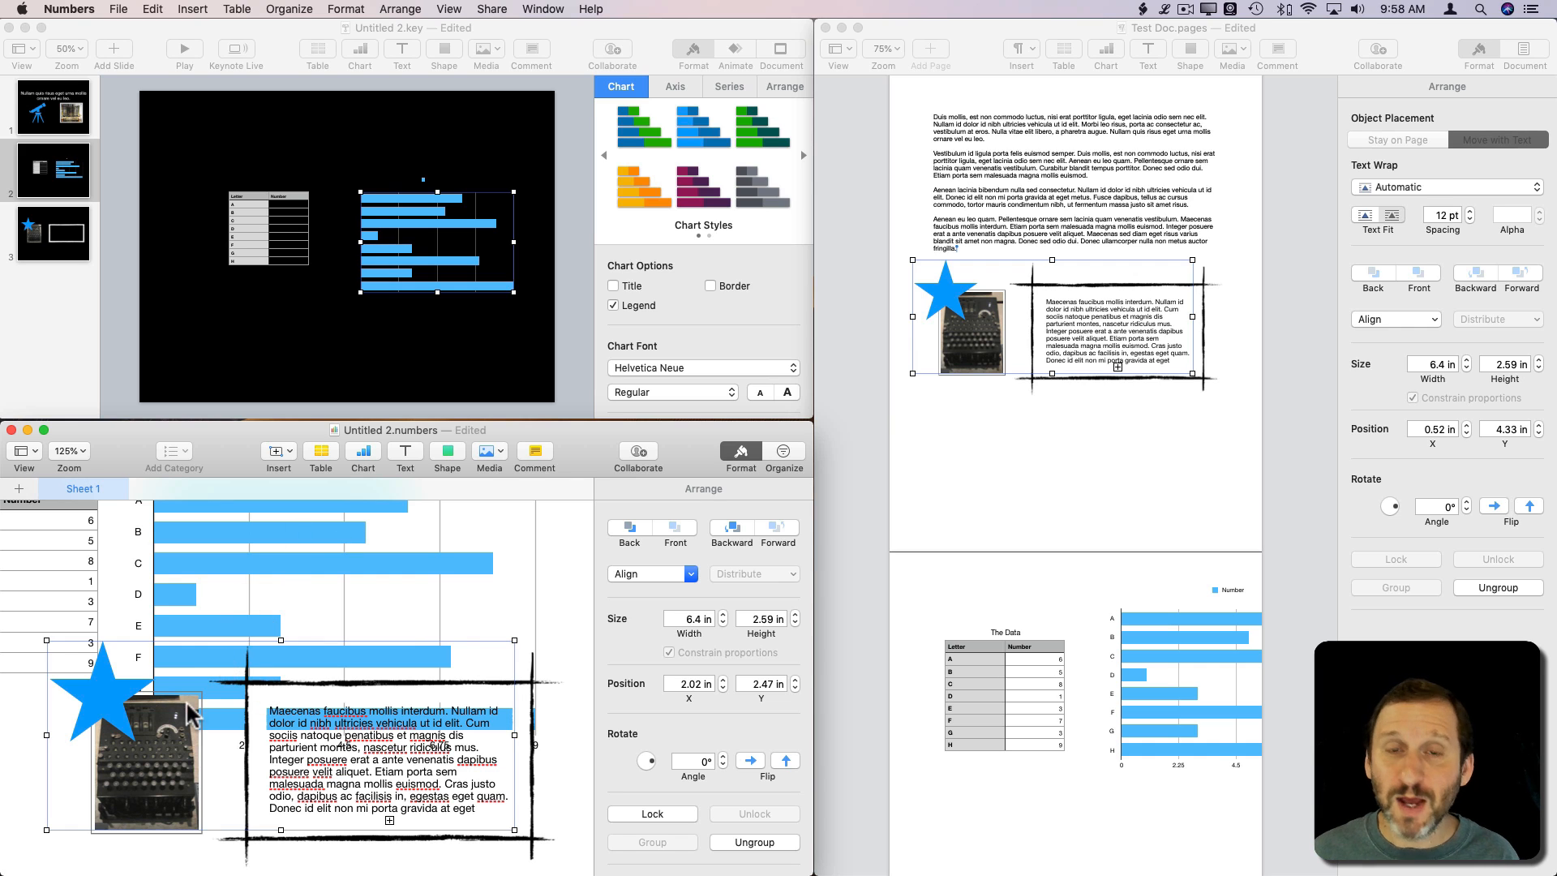
pyautogui.moveTo(473, 654)
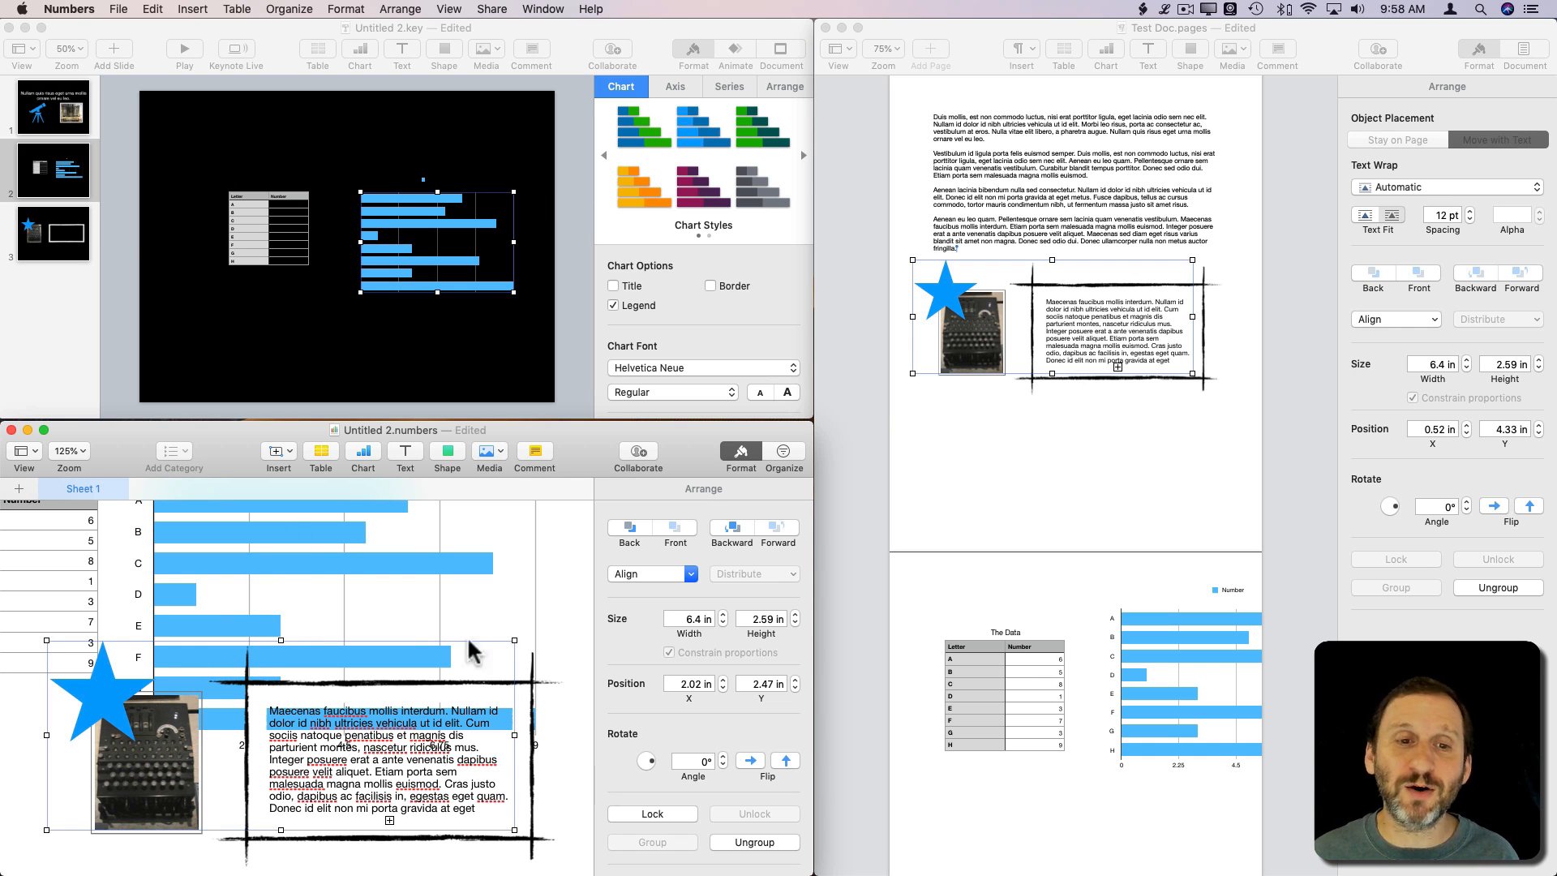
pyautogui.moveTo(596, 402)
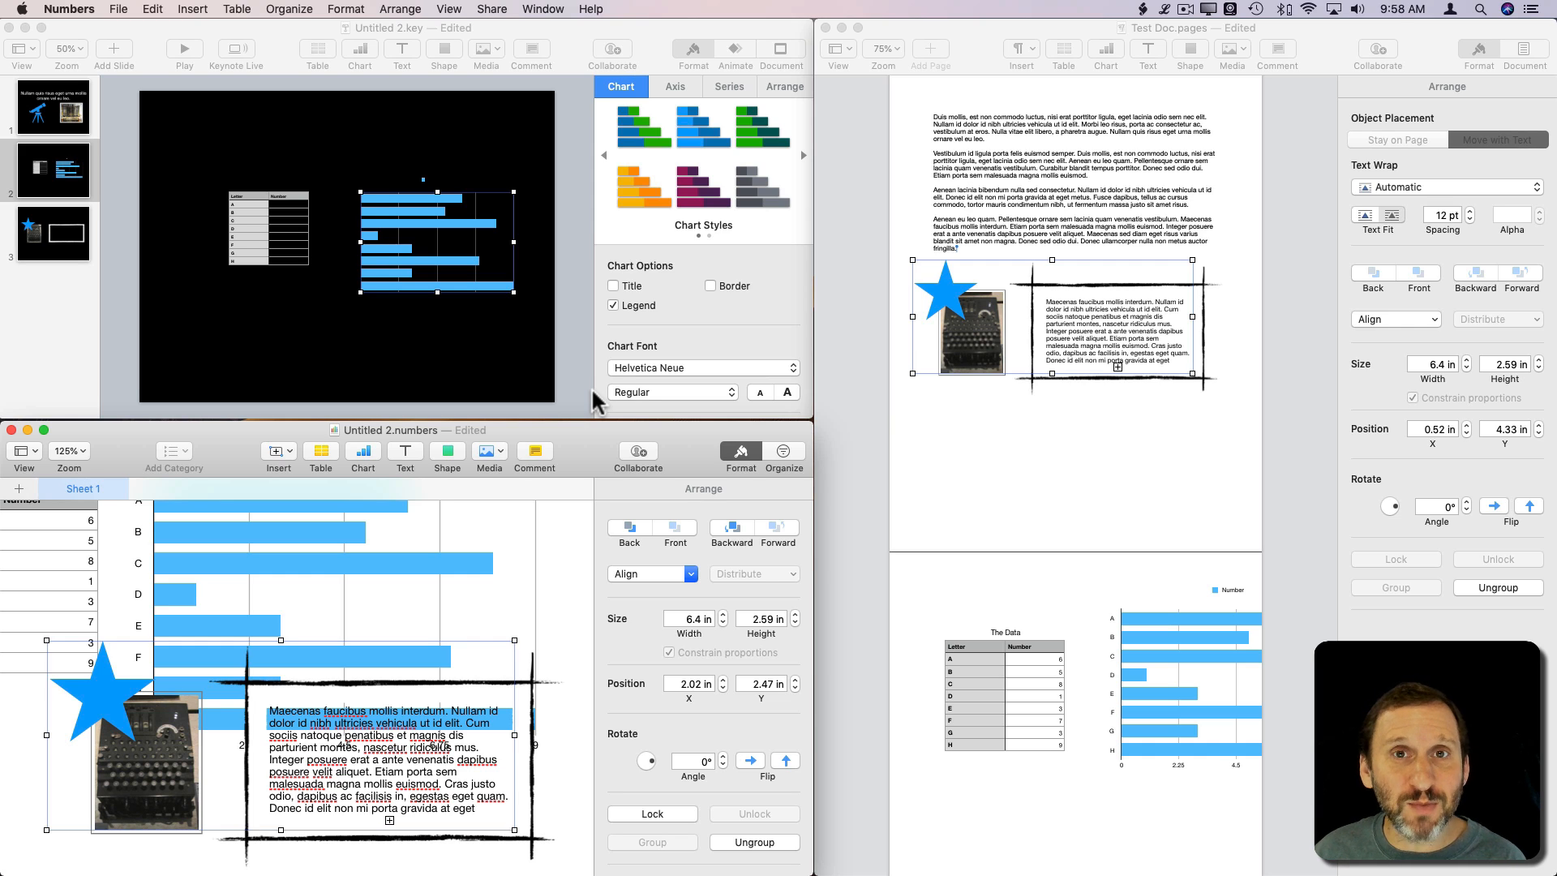